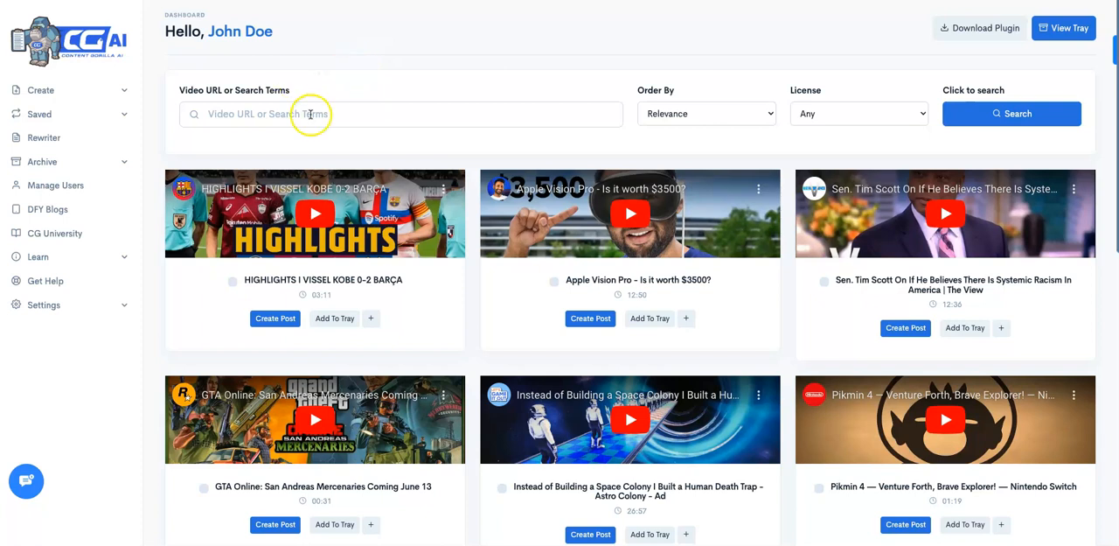
# Expand Create and enter 'How to teach your dog to sit' as the video search.
pyautogui.click(40, 89)
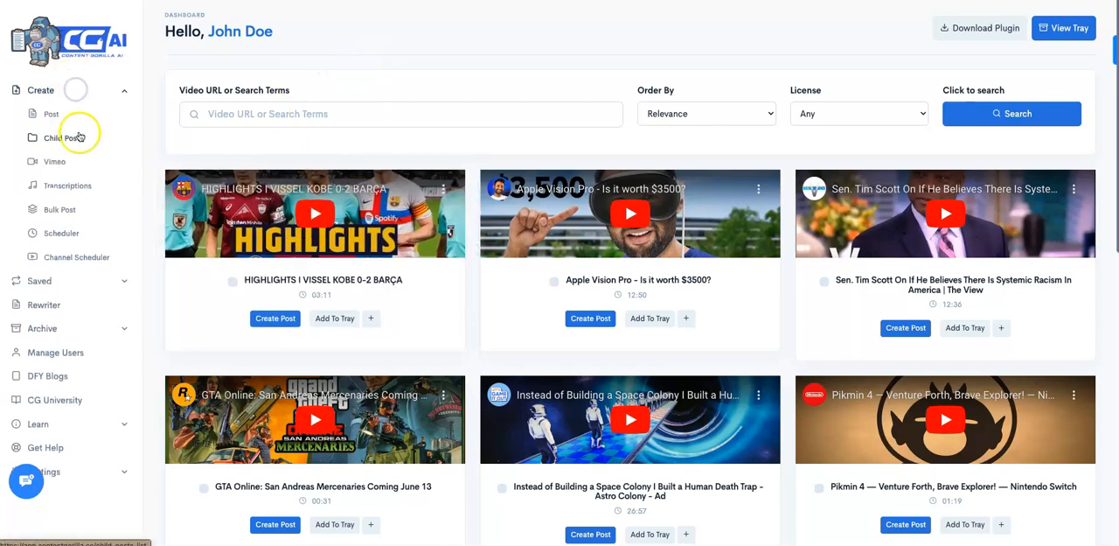
pyautogui.moveTo(54, 166)
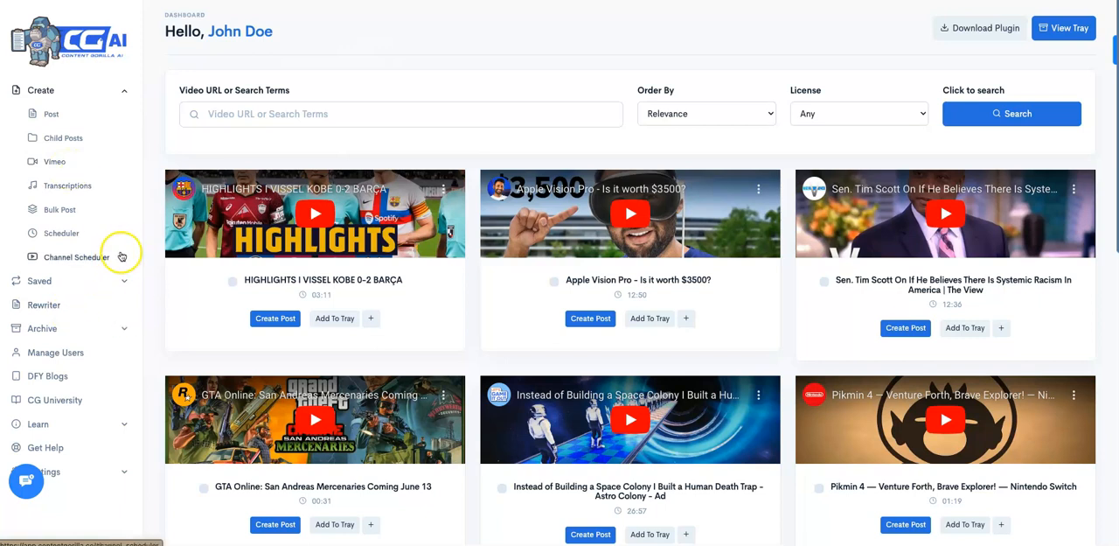
pyautogui.click(401, 114)
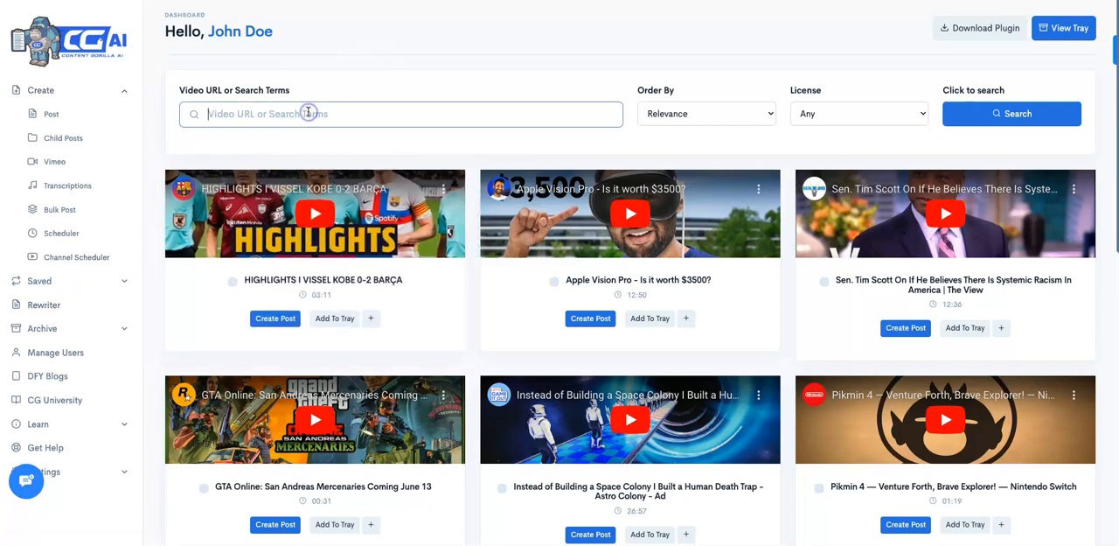
pyautogui.write('How to')
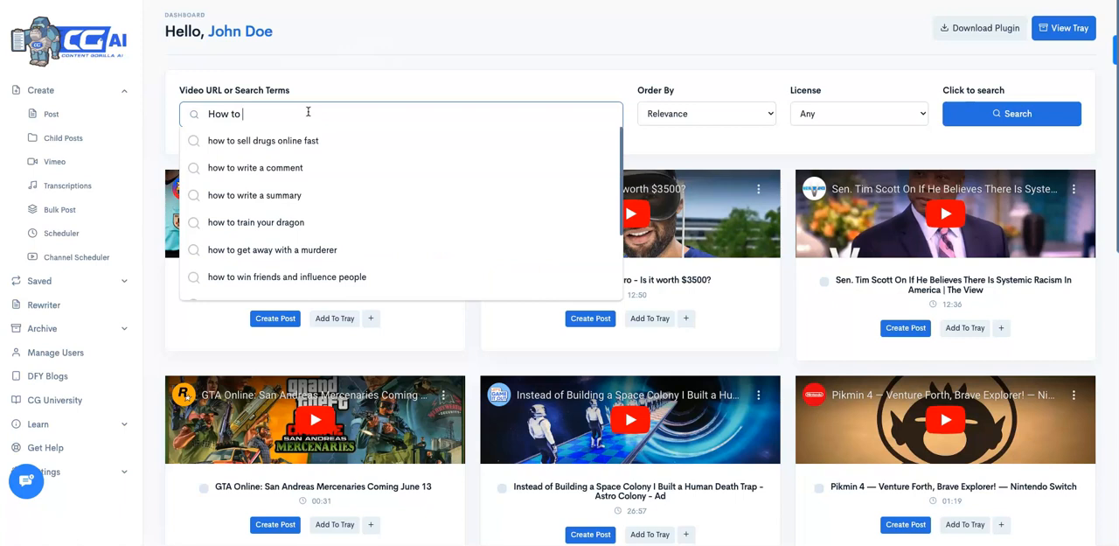
pyautogui.write('teach your dog to sit')
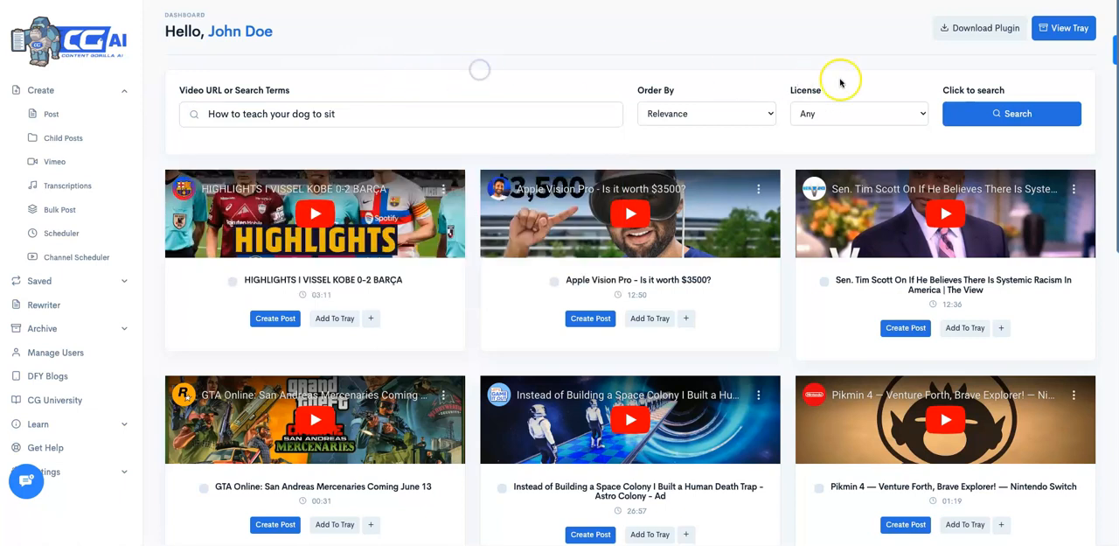
# Search dog-sit videos and scroll to 'How to Teach Your Dog to Sit Pretty'.
pyautogui.click(1011, 113)
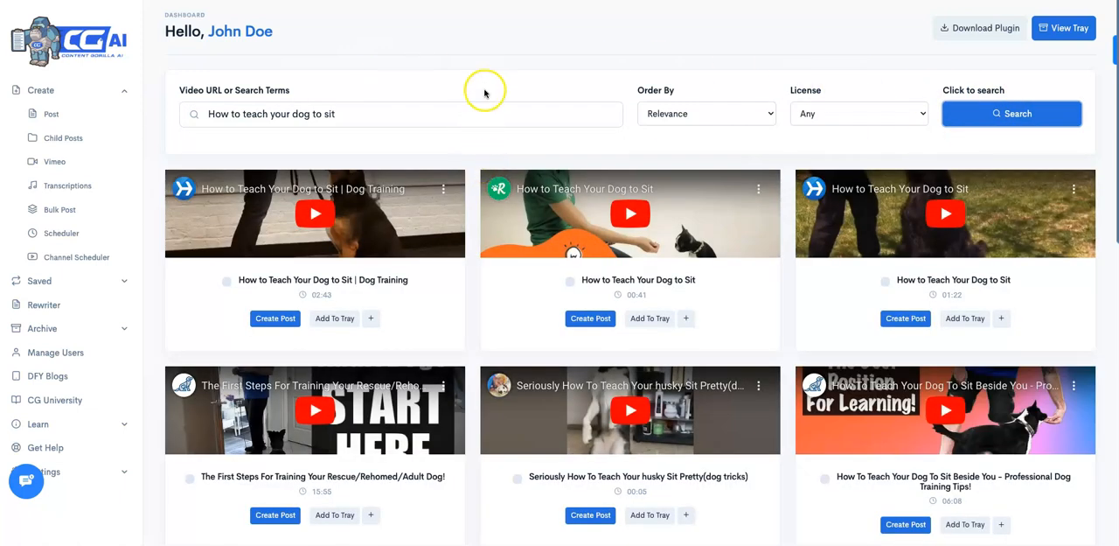
pyautogui.scroll(-3)
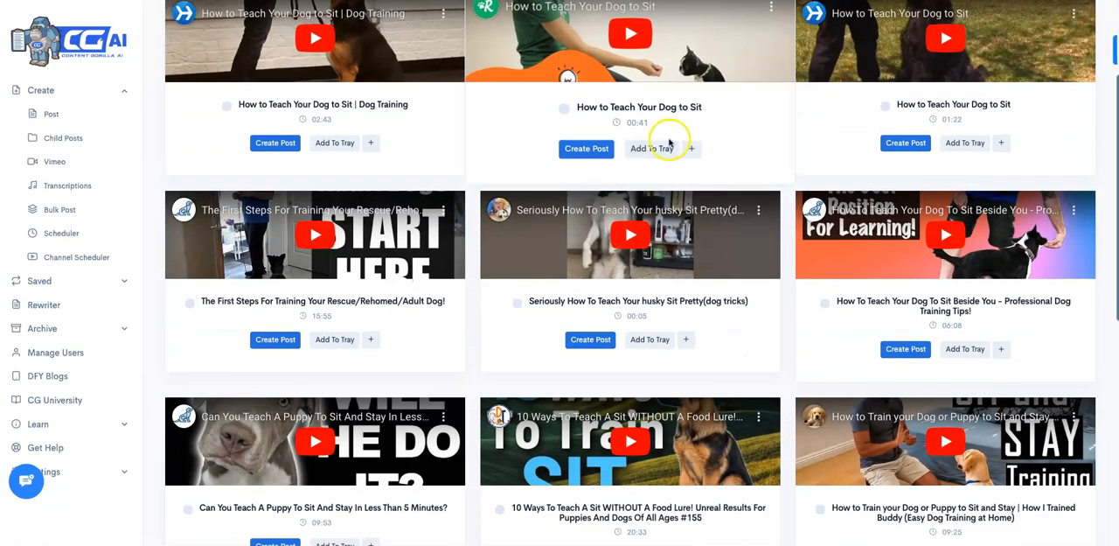
pyautogui.scroll(-3)
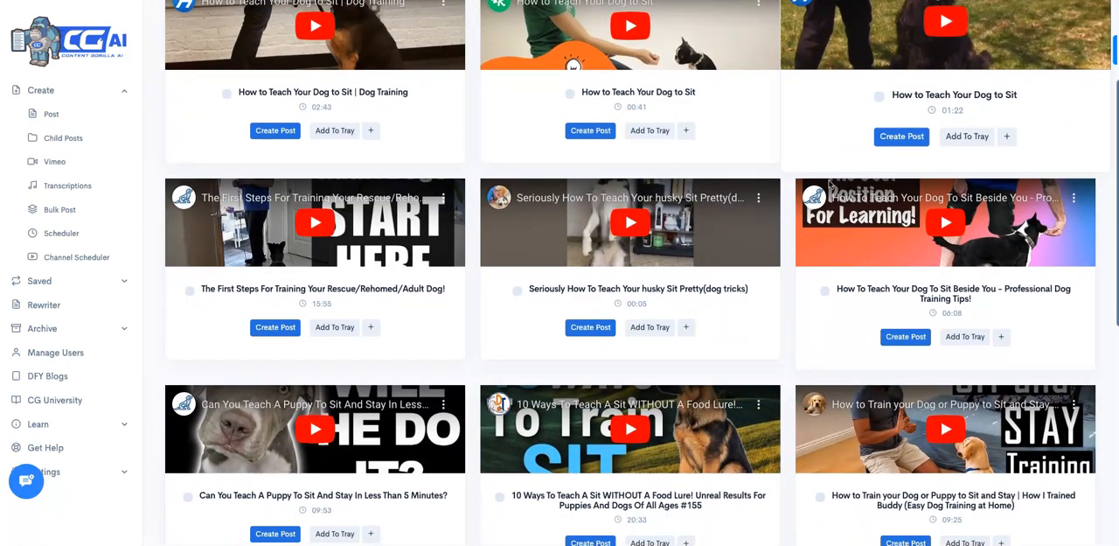
pyautogui.scroll(-3)
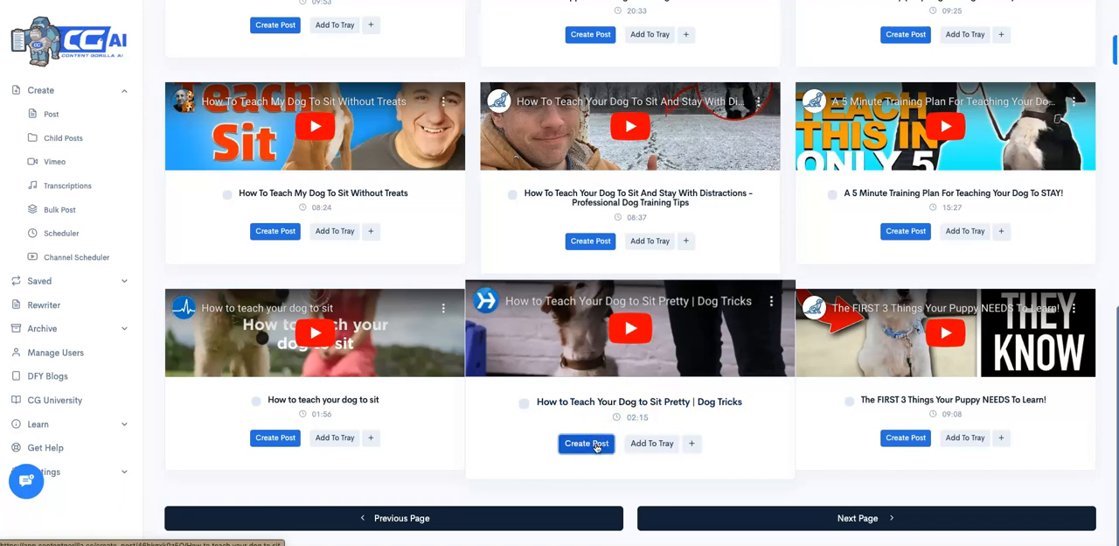
# Create a post from the Sit Pretty video and review its 311-word description.
pyautogui.click(586, 444)
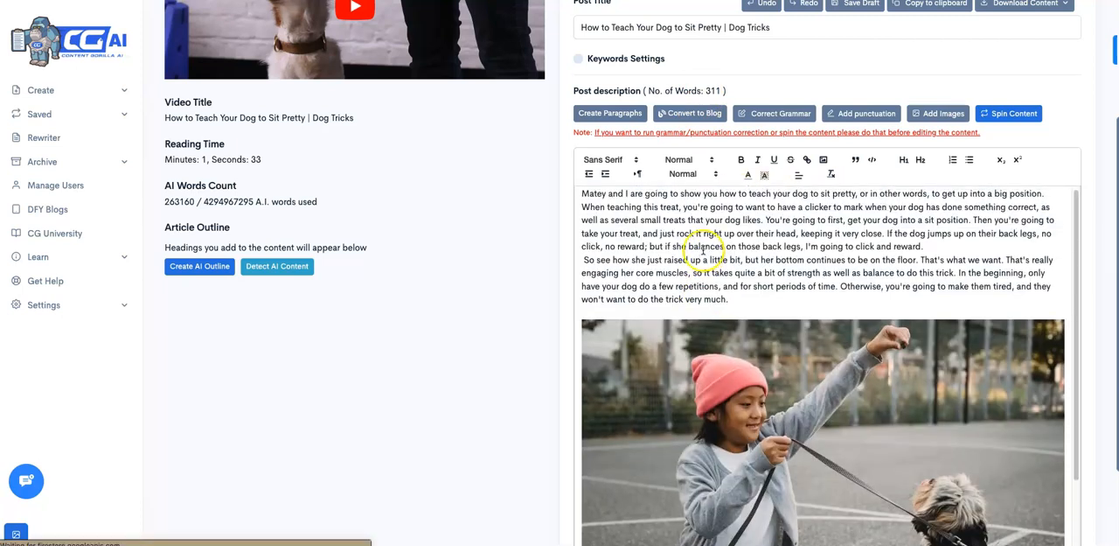
pyautogui.scroll(-3)
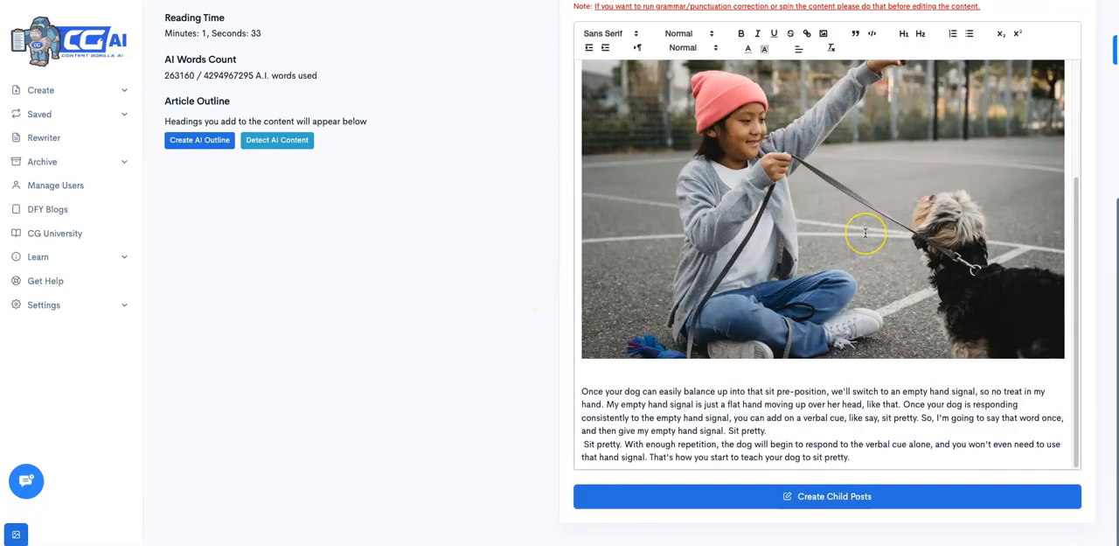
pyautogui.moveTo(787, 434)
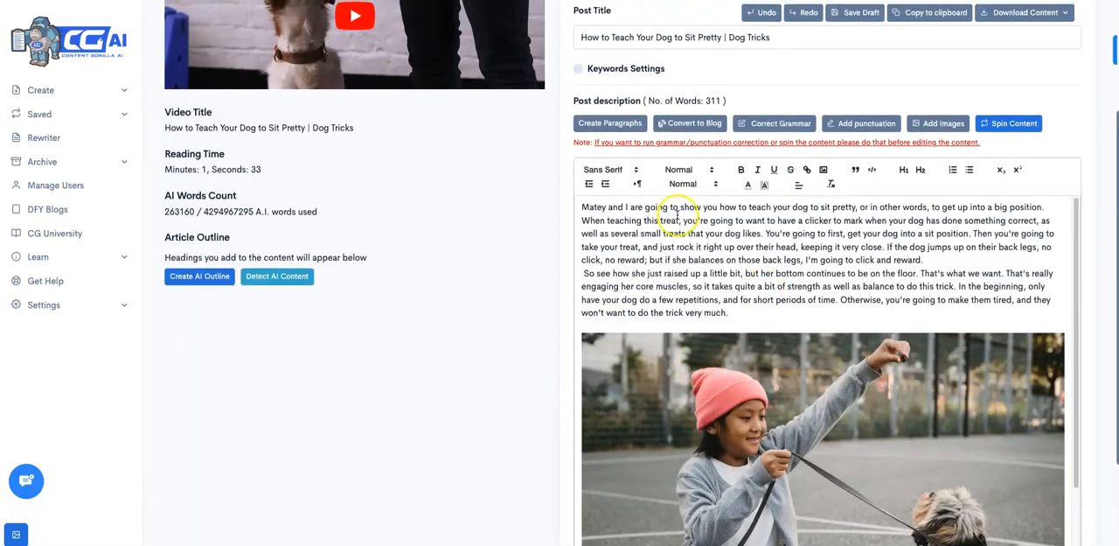
pyautogui.scroll(3)
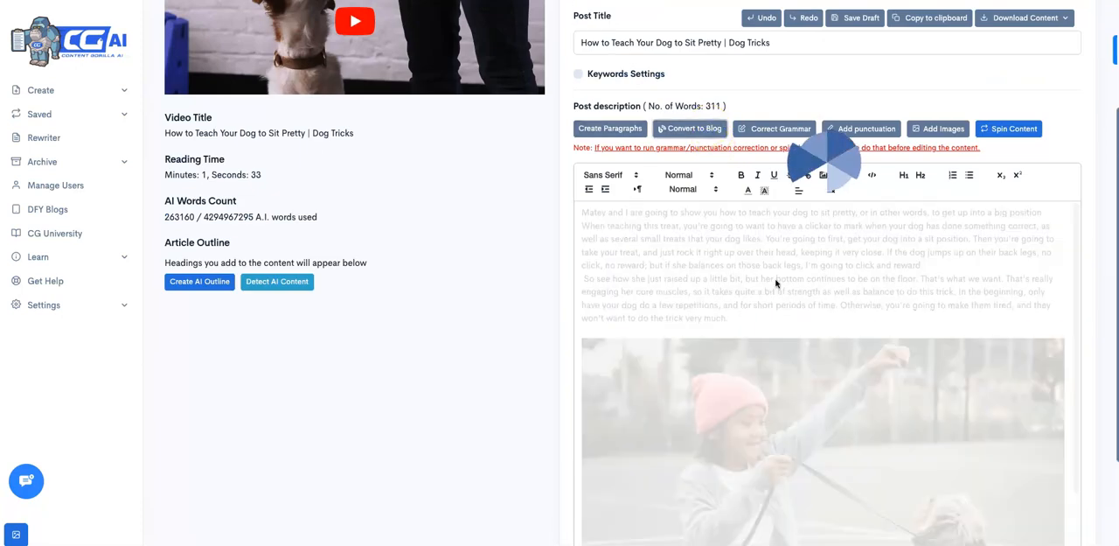
# Convert the transcript into a blog article with introduction and conclusion.
pyautogui.click(689, 128)
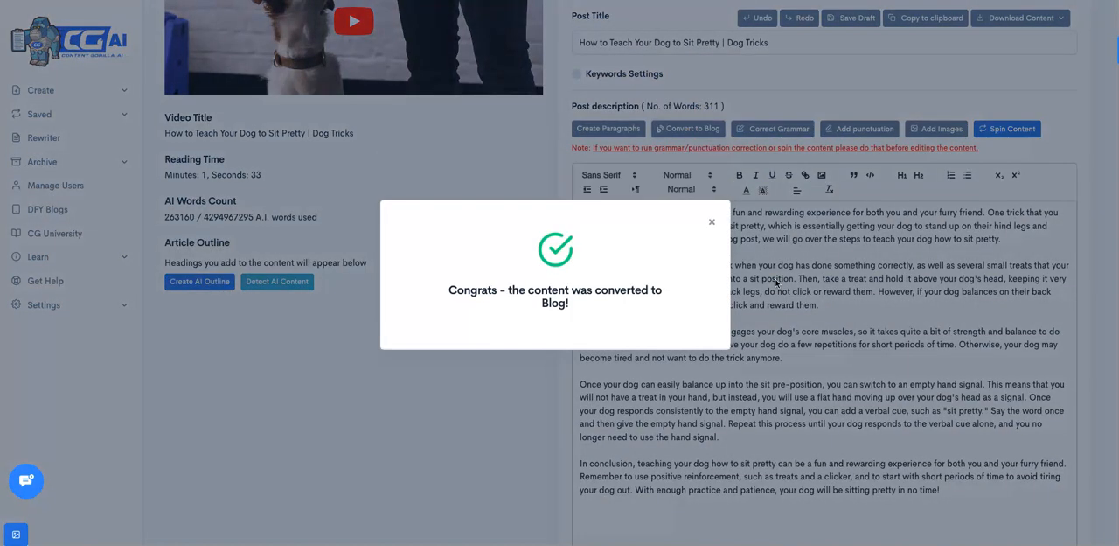
pyautogui.click(711, 221)
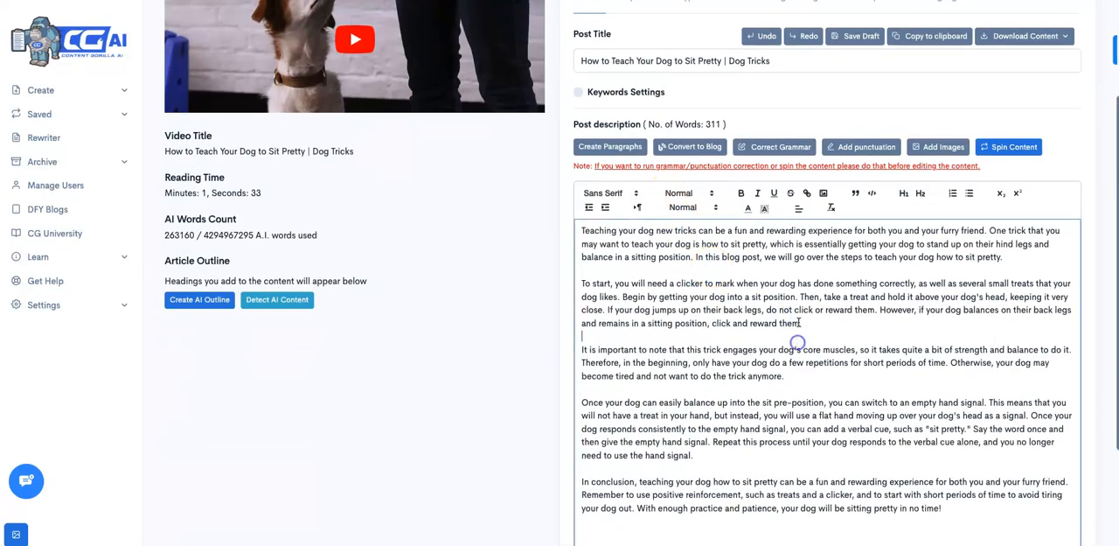
pyautogui.scroll(-3)
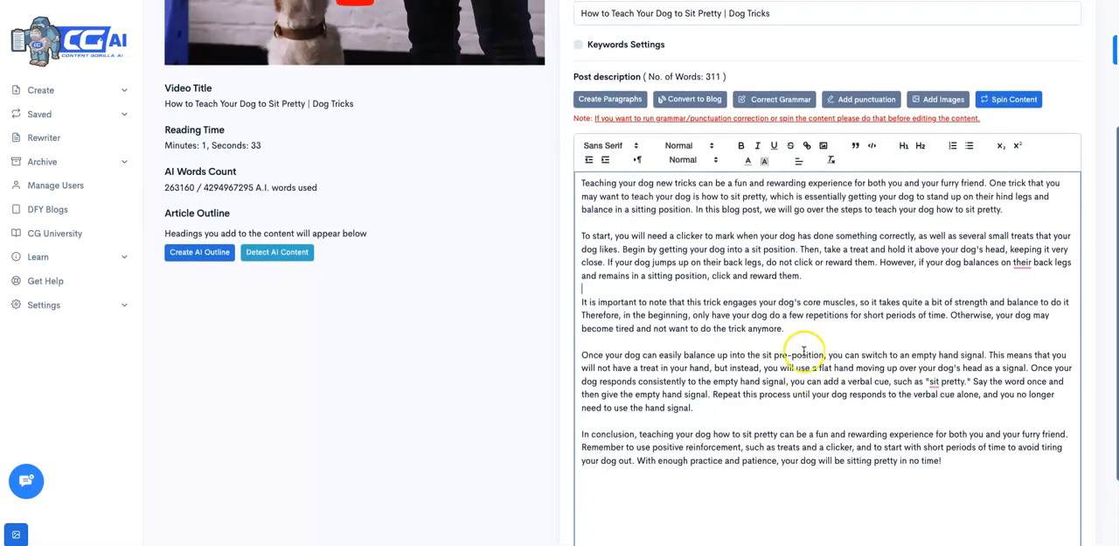
# Generate a three-heading AI article outline and review the resulting headings.
pyautogui.click(199, 252)
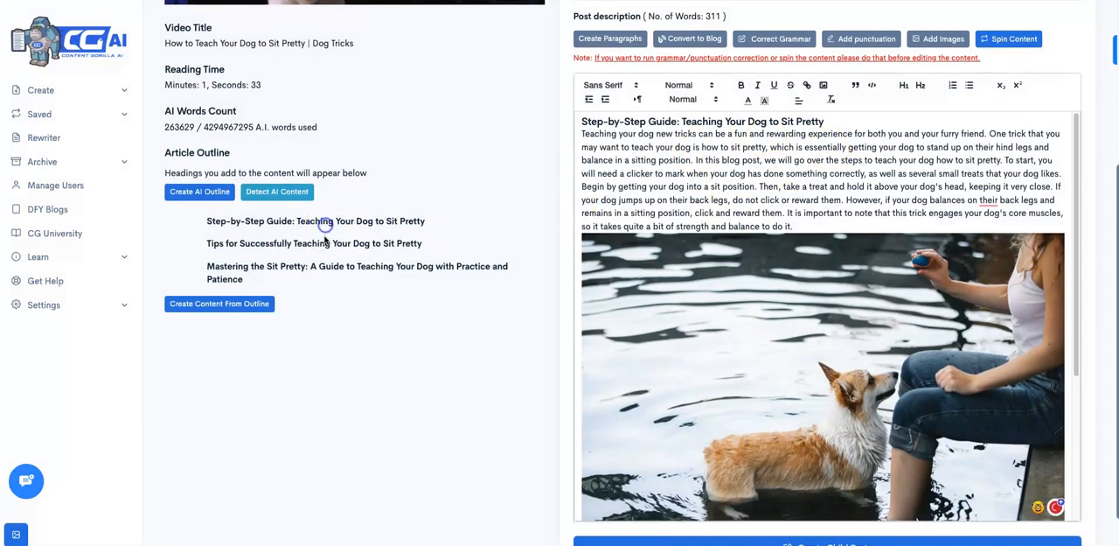
pyautogui.scroll(-3)
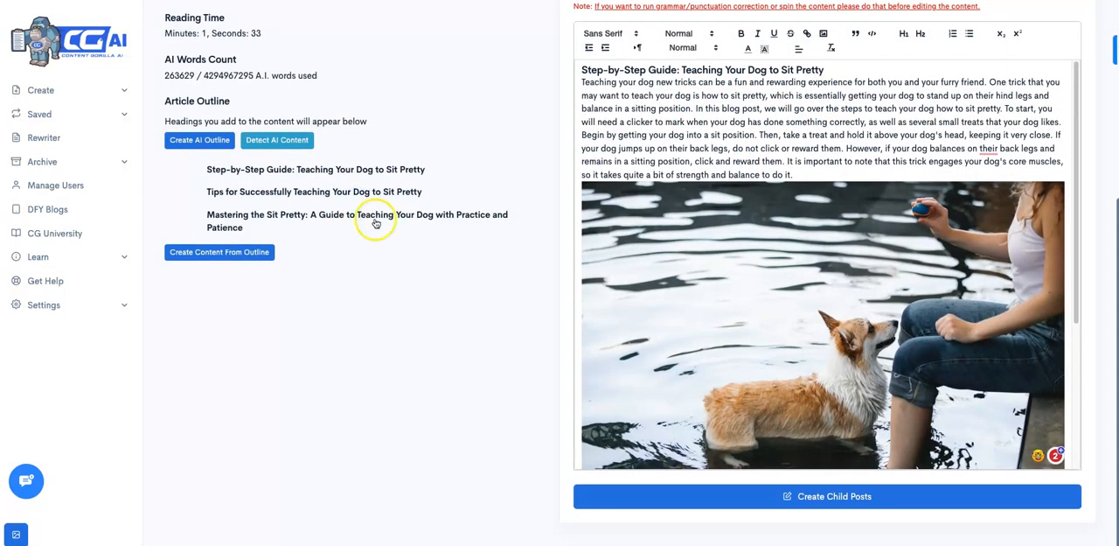
pyautogui.scroll(-3)
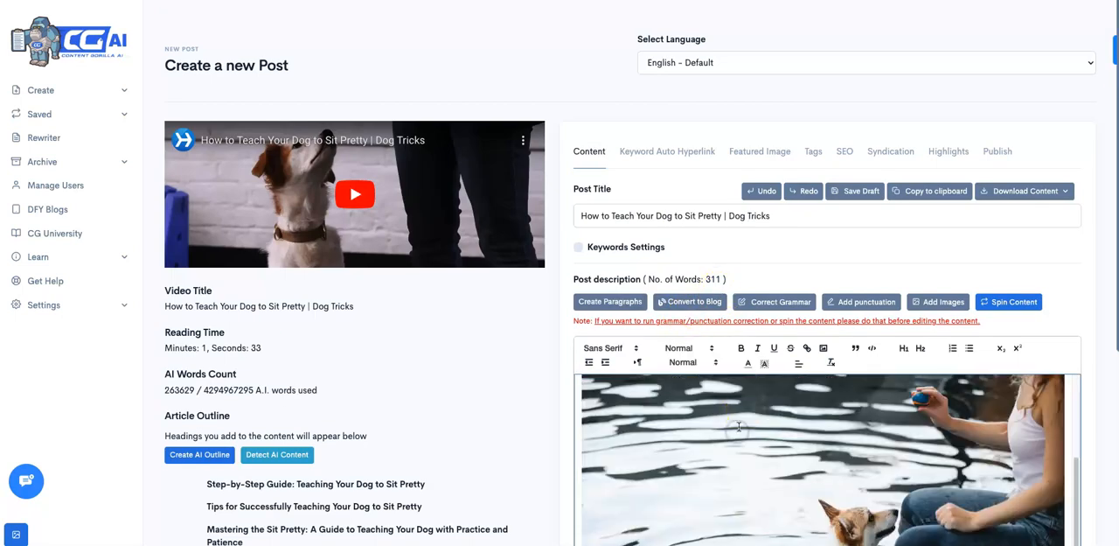
pyautogui.scroll(-3)
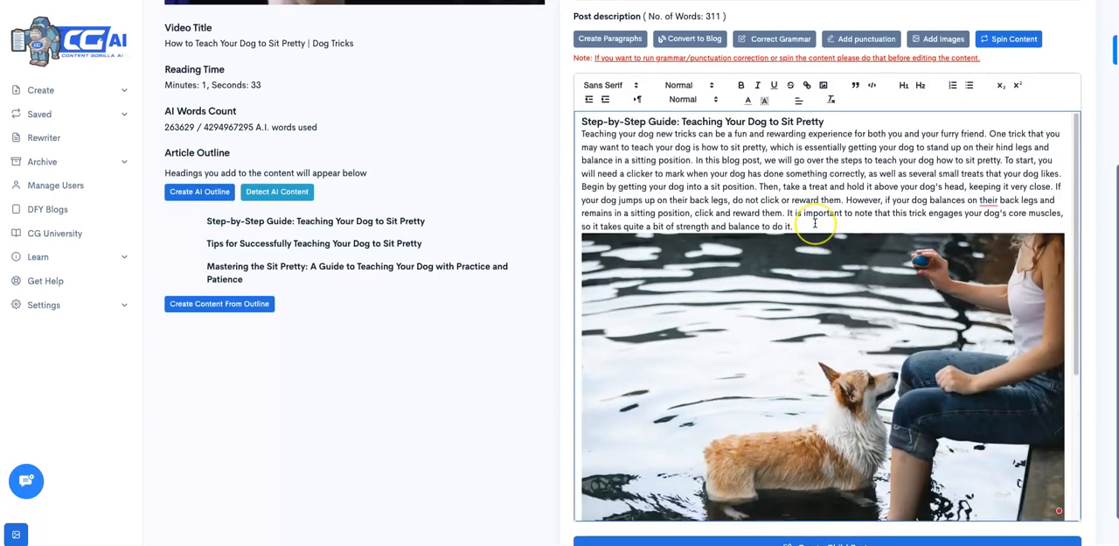
pyautogui.scroll(-3)
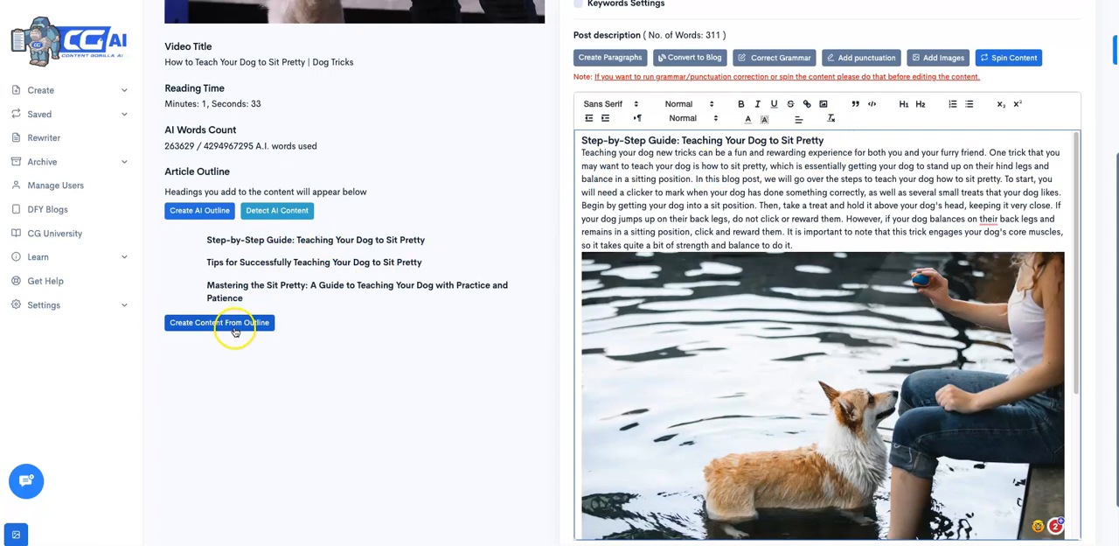
# Generate full sections for all three outline headings, bringing the post to 763 words.
pyautogui.click(219, 322)
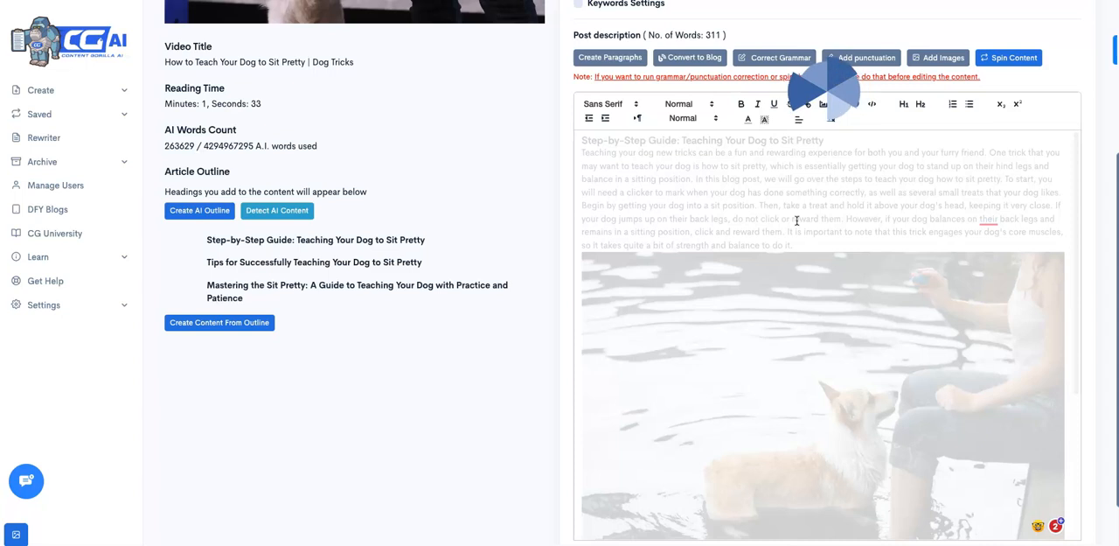
pyautogui.click(219, 322)
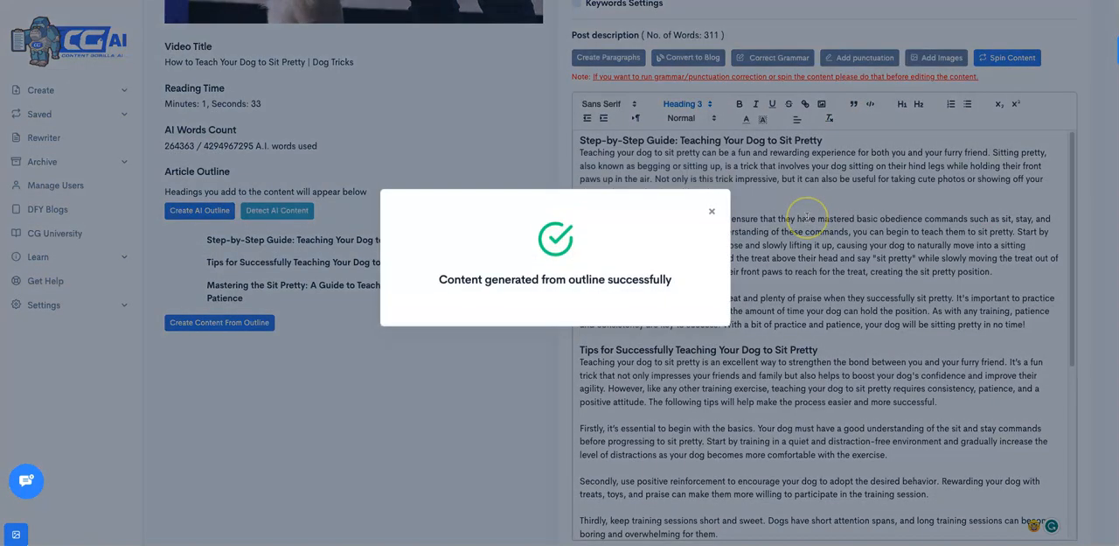
pyautogui.click(712, 210)
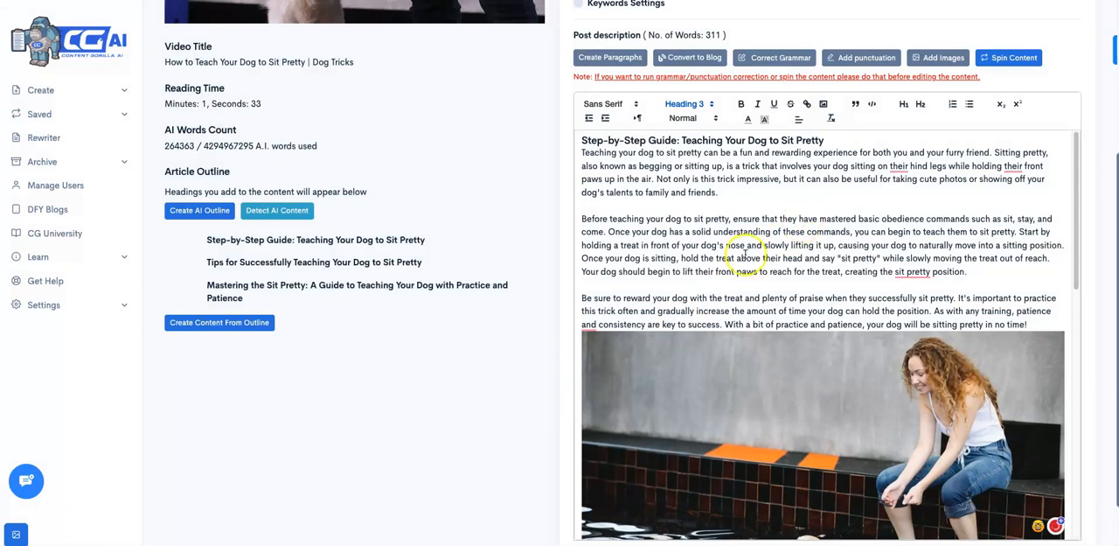
pyautogui.scroll(-3)
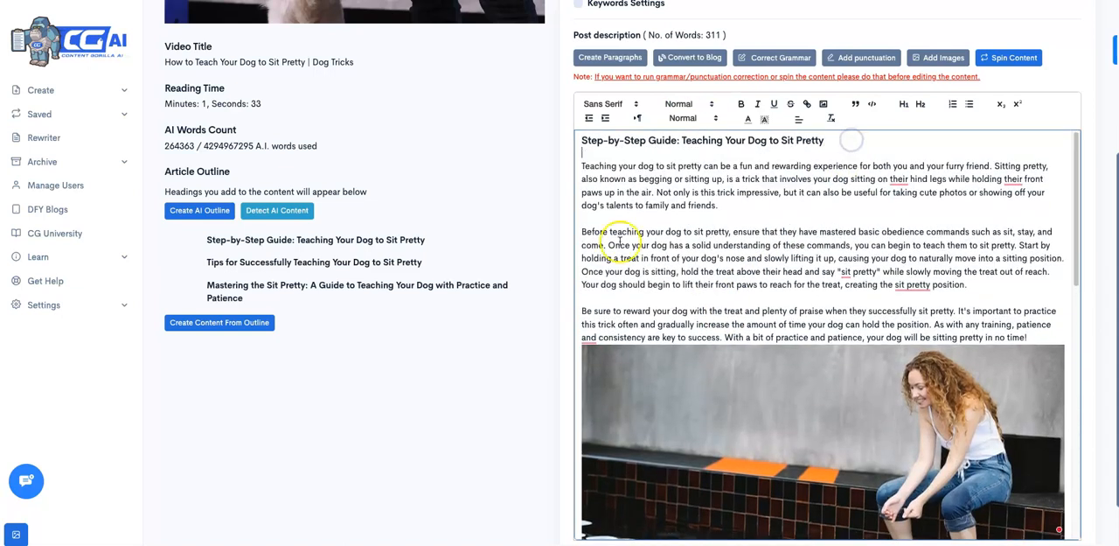
pyautogui.scroll(-3)
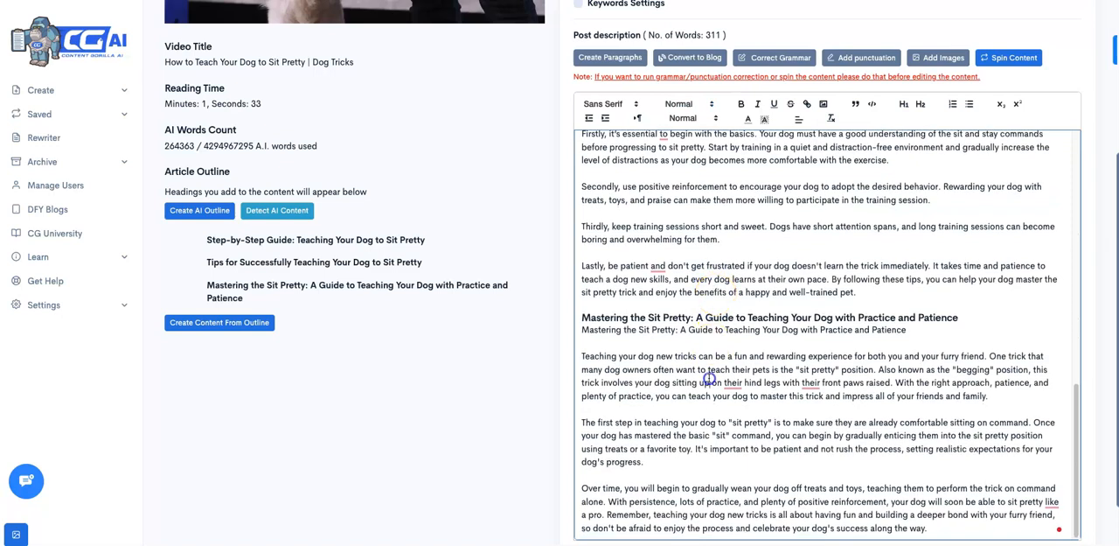
pyautogui.scroll(-3)
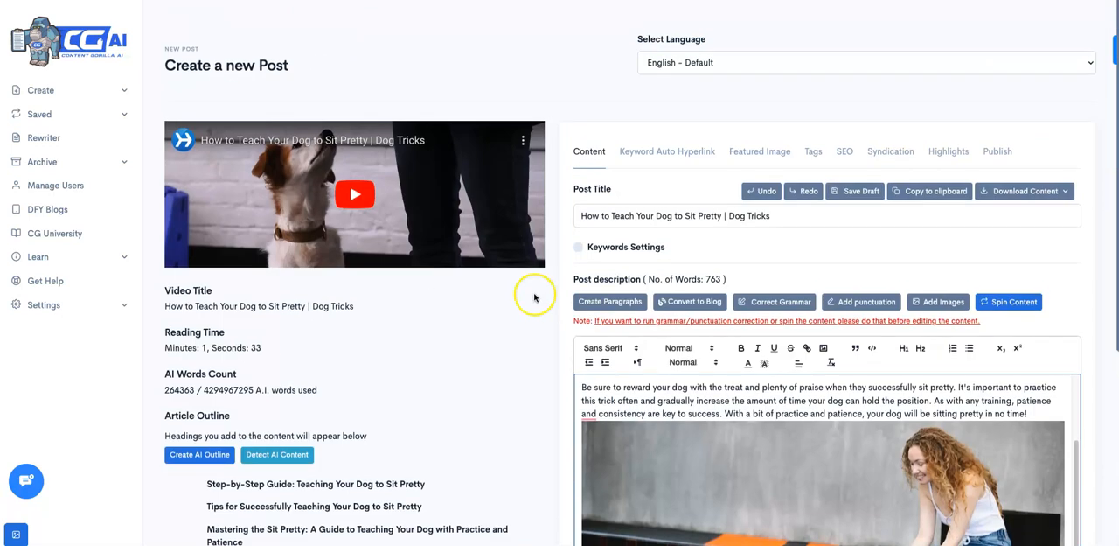
pyautogui.scroll(-3)
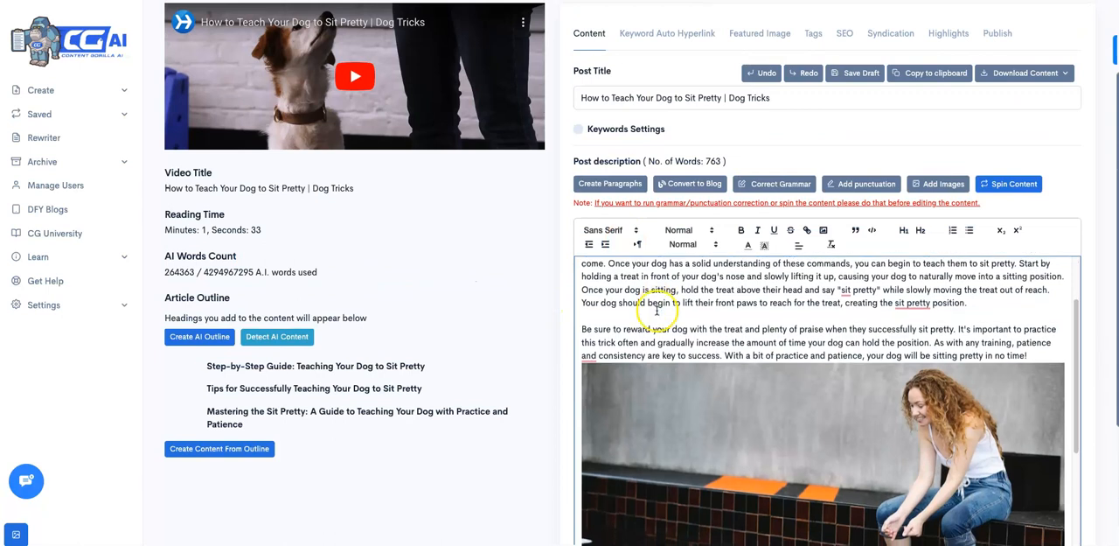
pyautogui.scroll(-3)
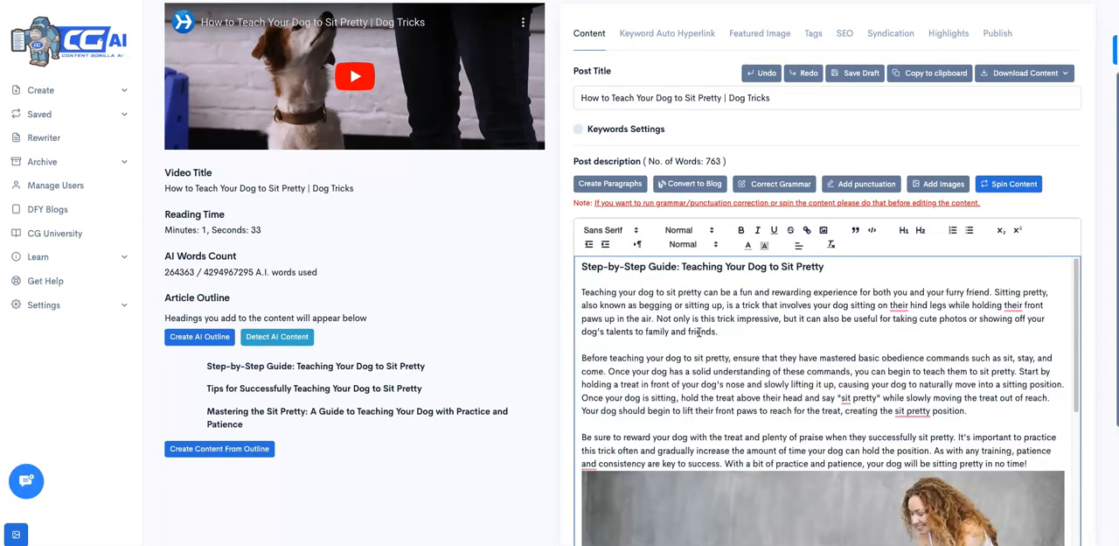
pyautogui.scroll(-3)
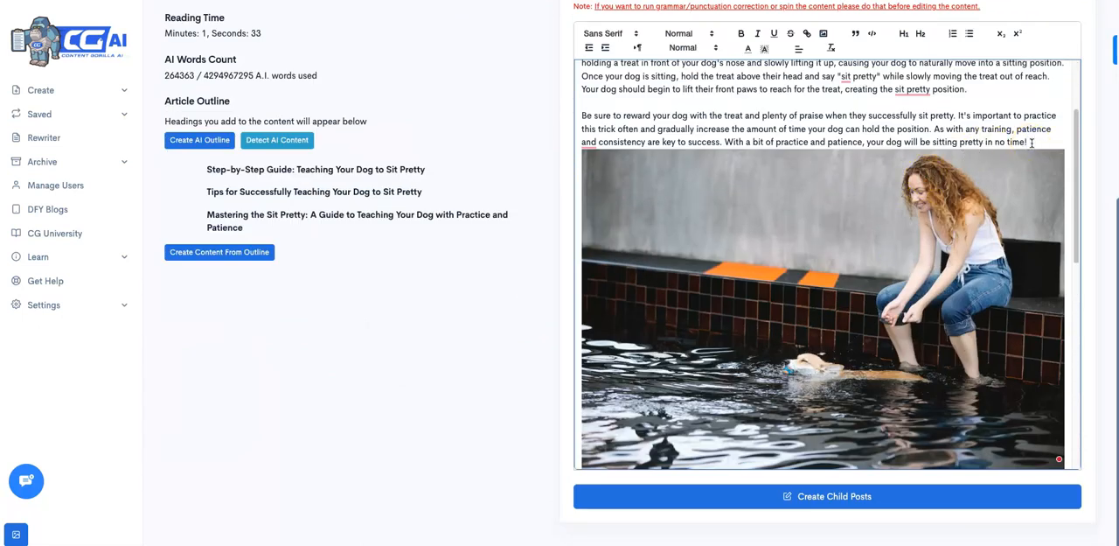
pyautogui.scroll(-3)
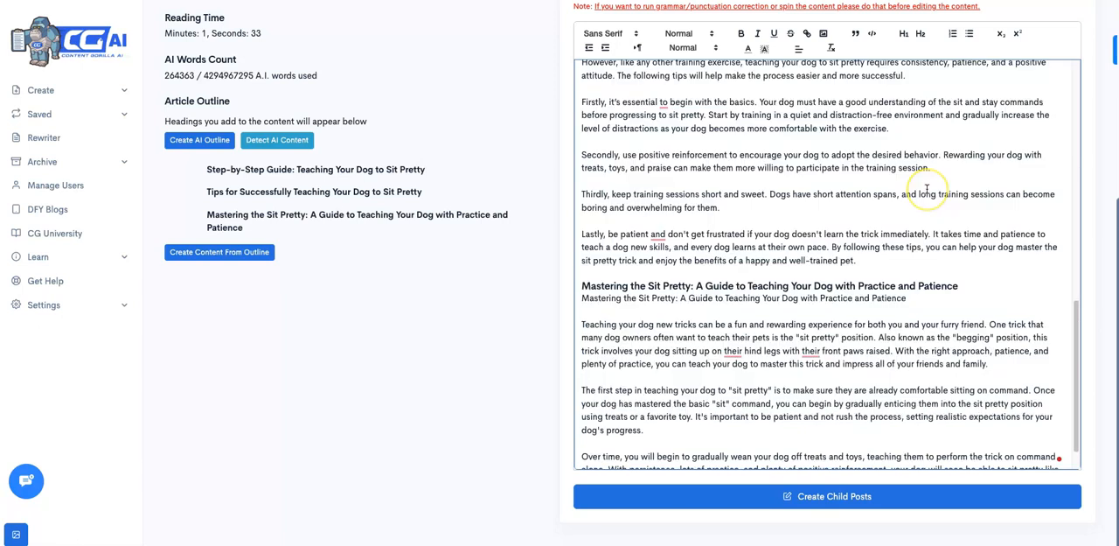
pyautogui.scroll(-3)
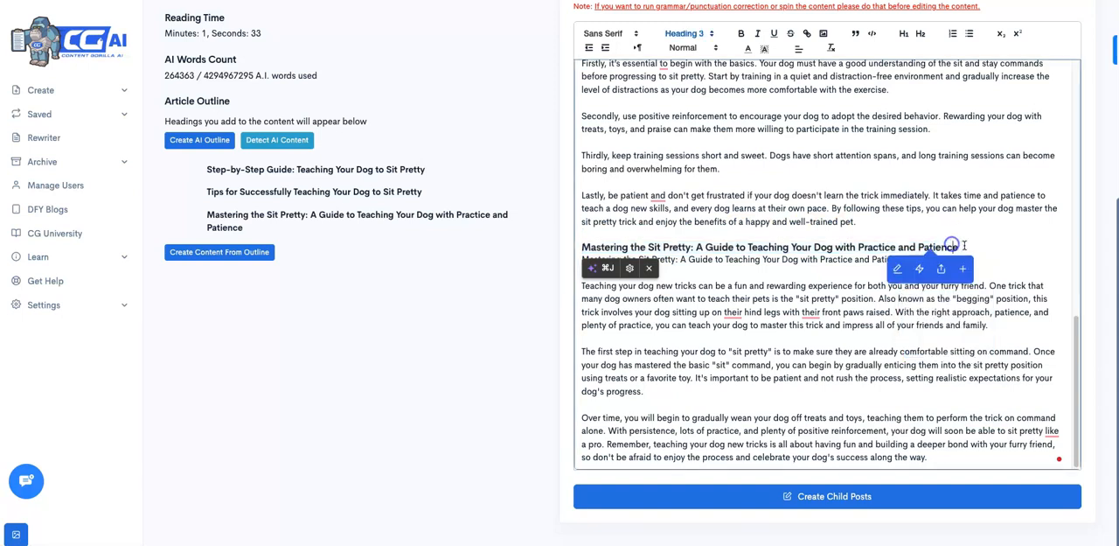
pyautogui.tripleClick(769, 247)
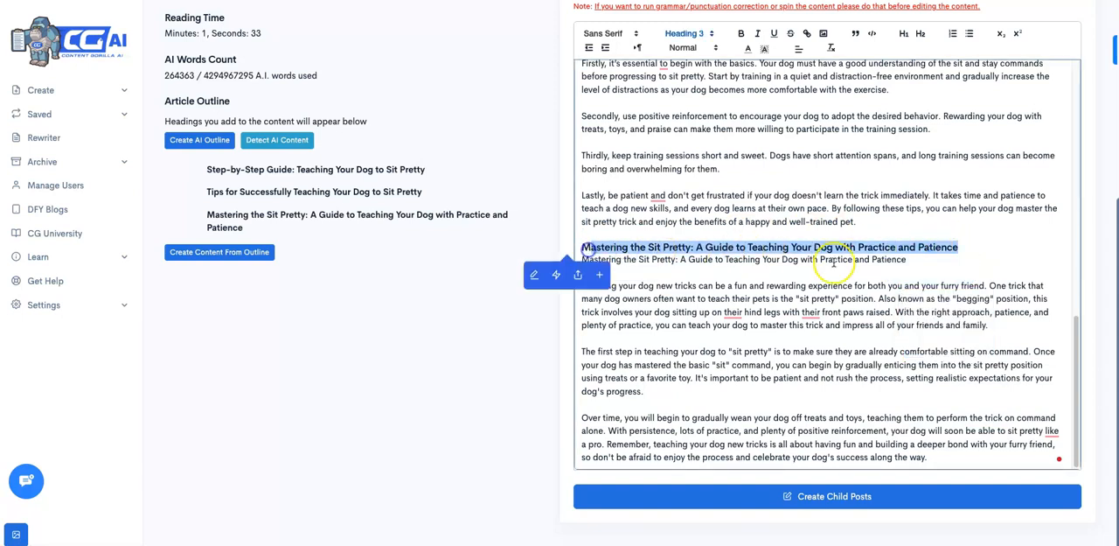
pyautogui.click(599, 274)
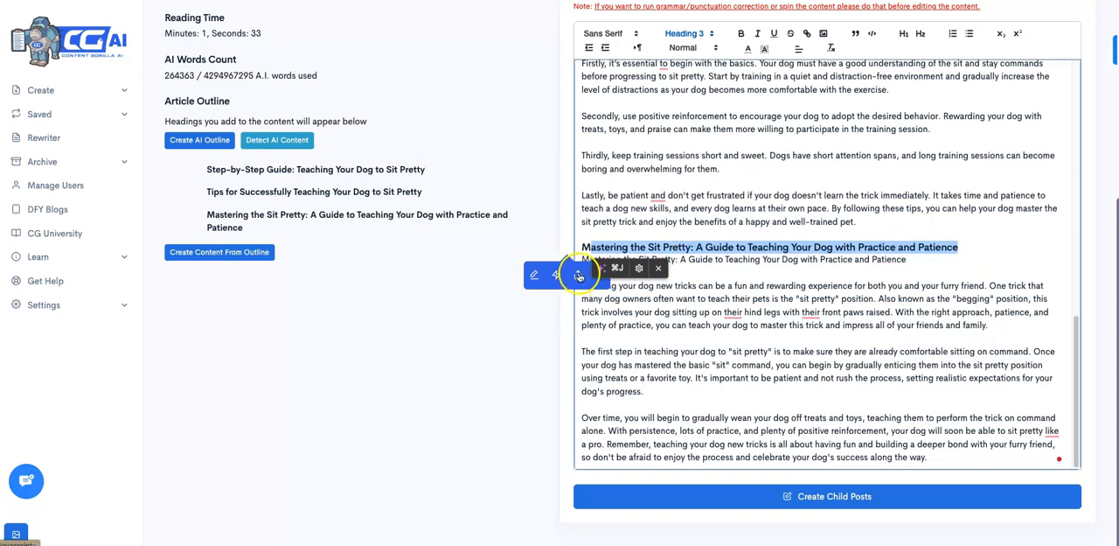
pyautogui.click(579, 274)
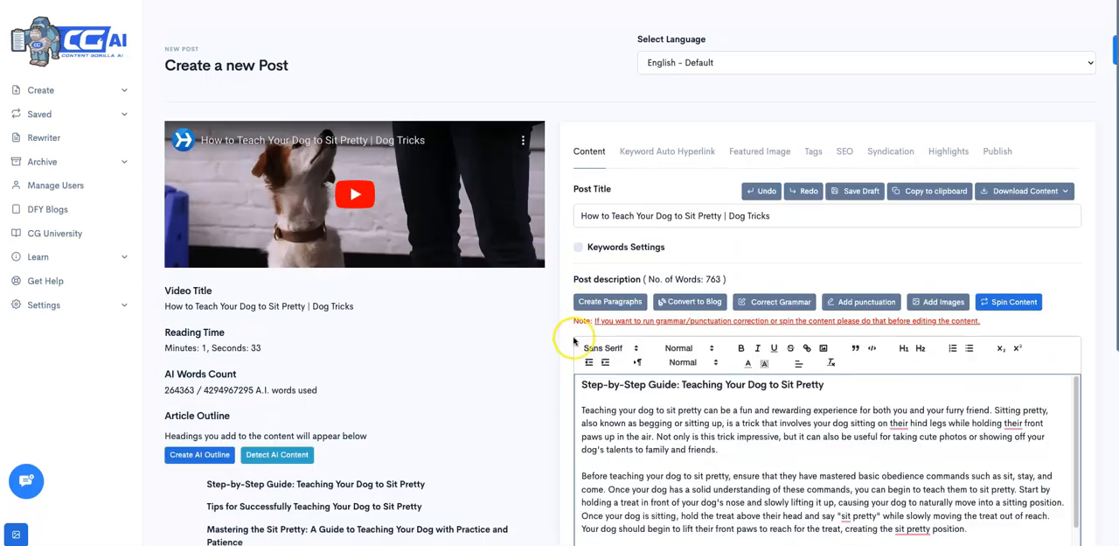
pyautogui.scroll(-3)
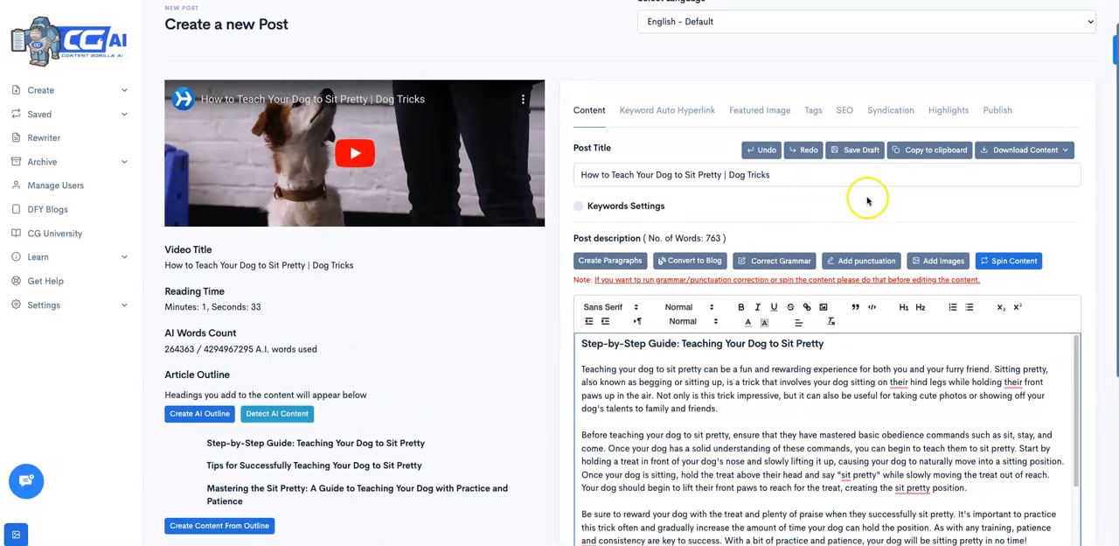
pyautogui.click(997, 109)
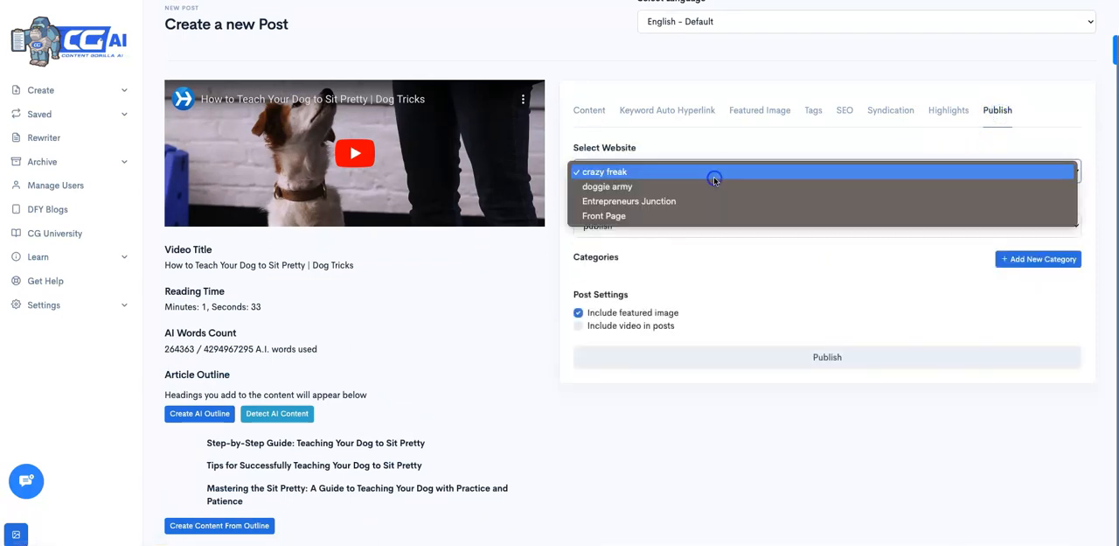
pyautogui.click(628, 201)
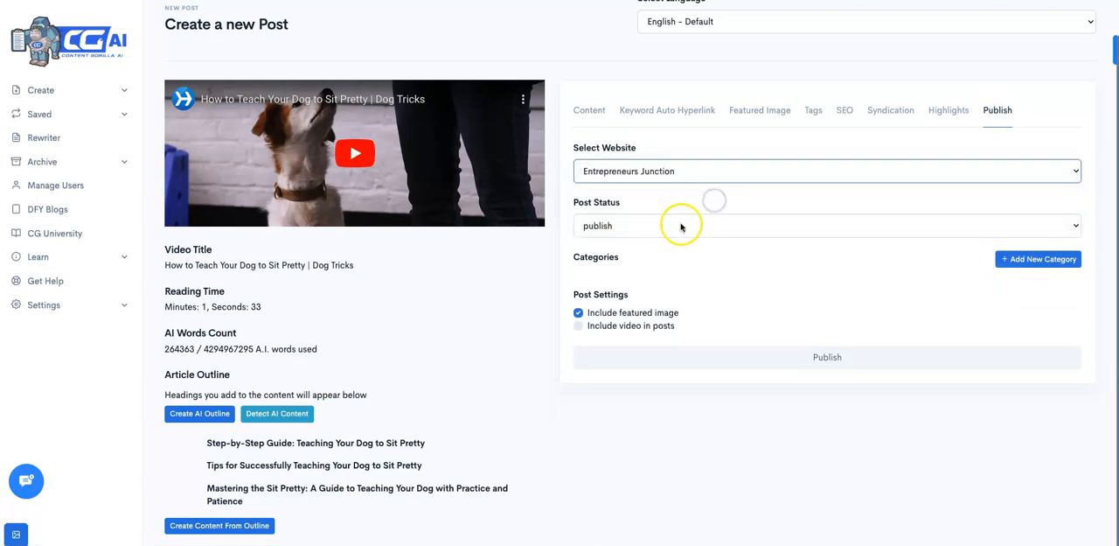
pyautogui.click(826, 225)
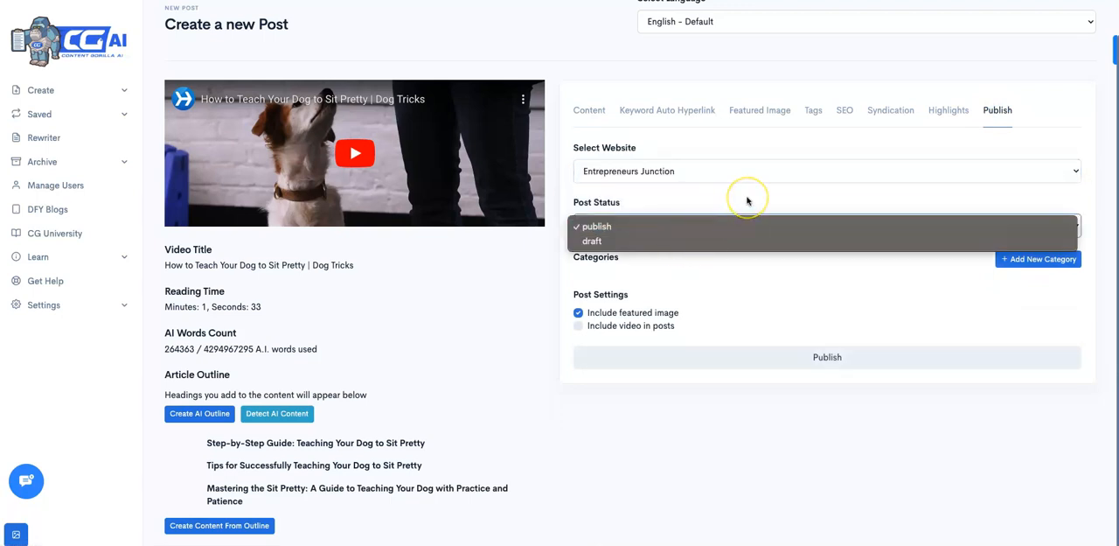
pyautogui.moveTo(706, 241)
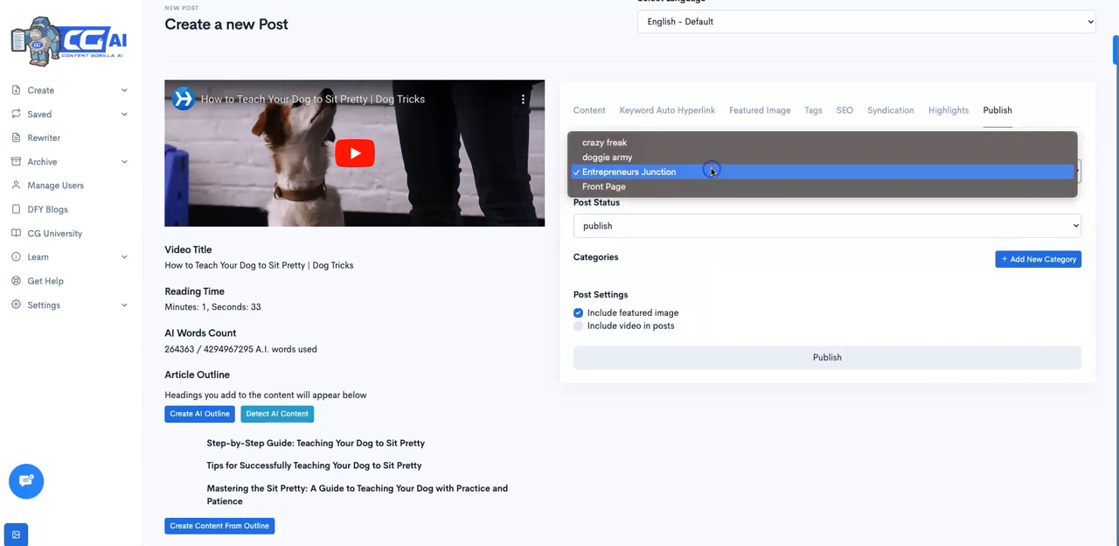
pyautogui.click(604, 143)
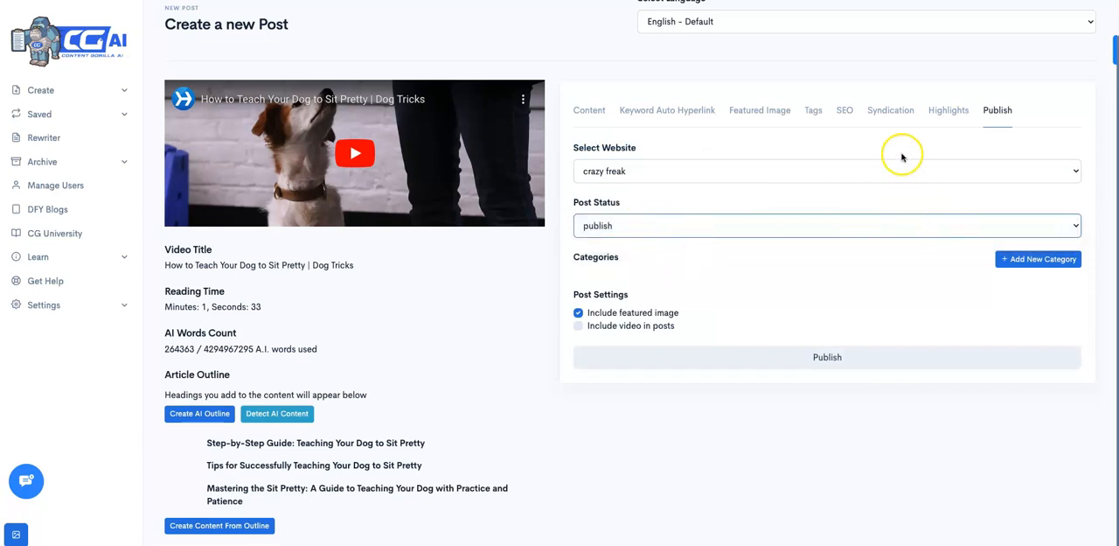
pyautogui.click(589, 109)
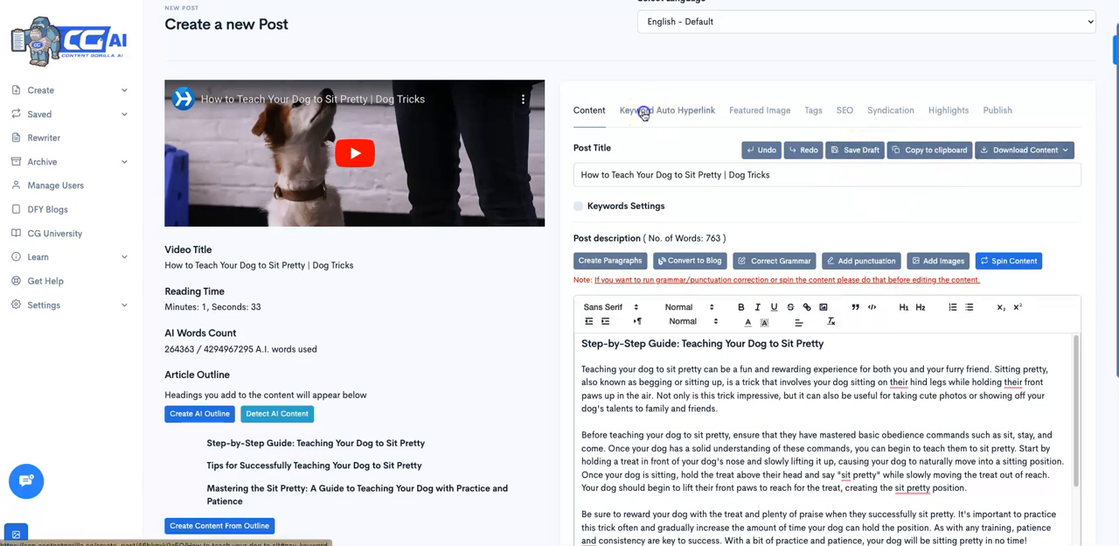
pyautogui.scroll(-3)
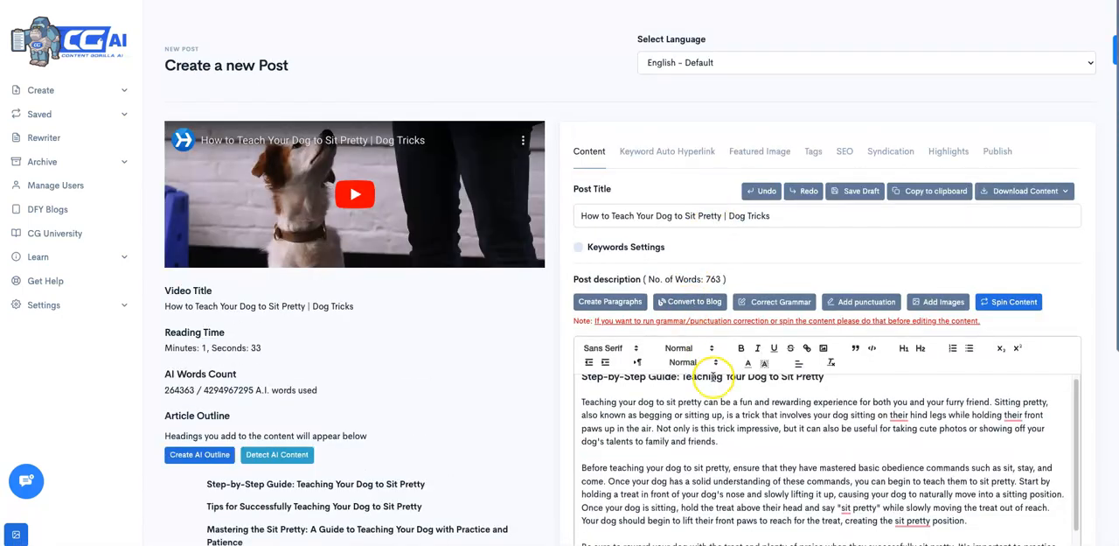
pyautogui.scroll(-3)
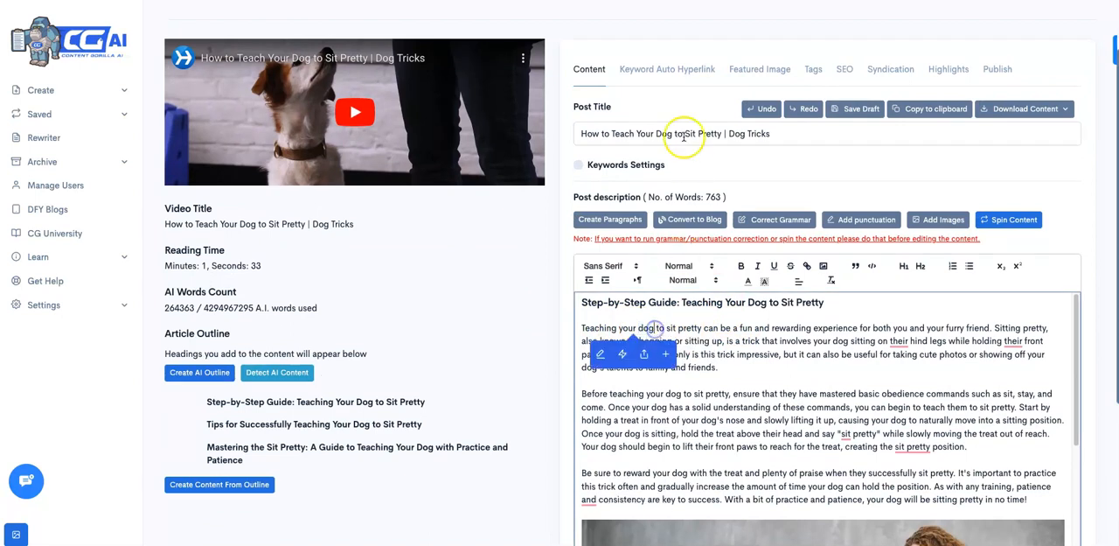
pyautogui.click(666, 69)
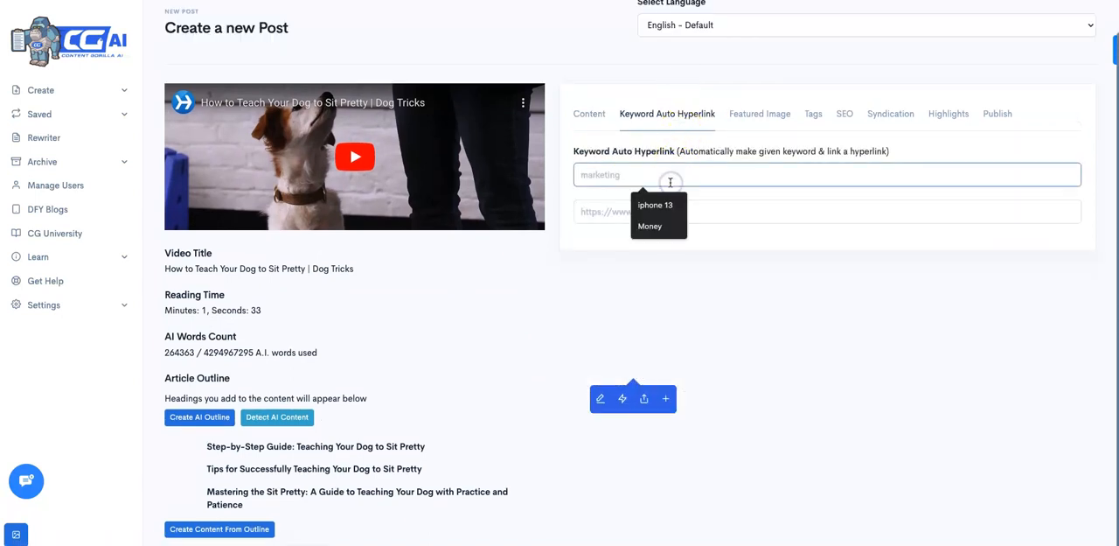
pyautogui.write('Dog')
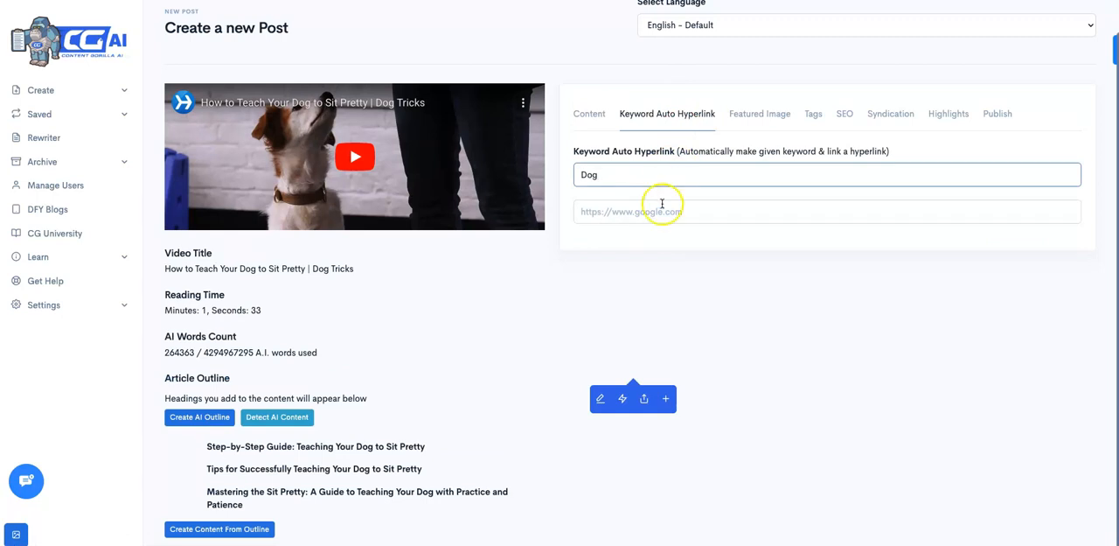
pyautogui.write('https://google.com')
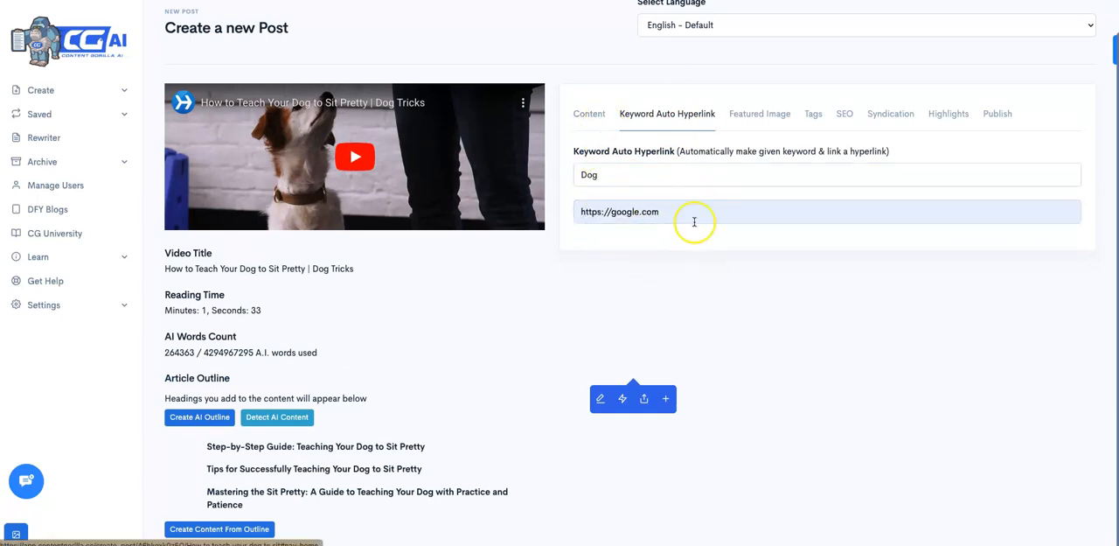
pyautogui.click(589, 114)
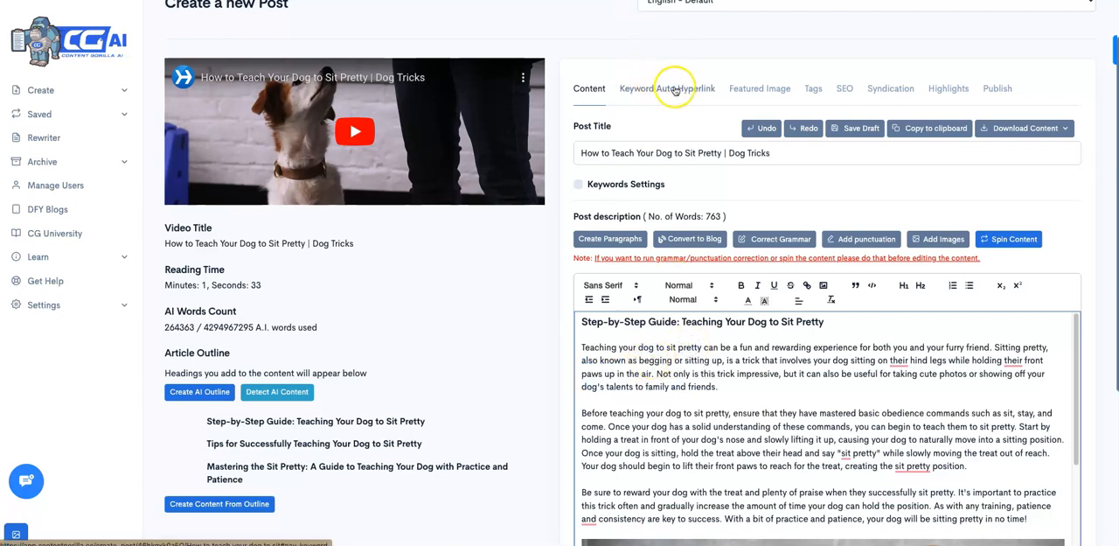
# Review the hyperlink, featured image, tags and SEO tabs, then view Syndication settings.
pyautogui.click(666, 89)
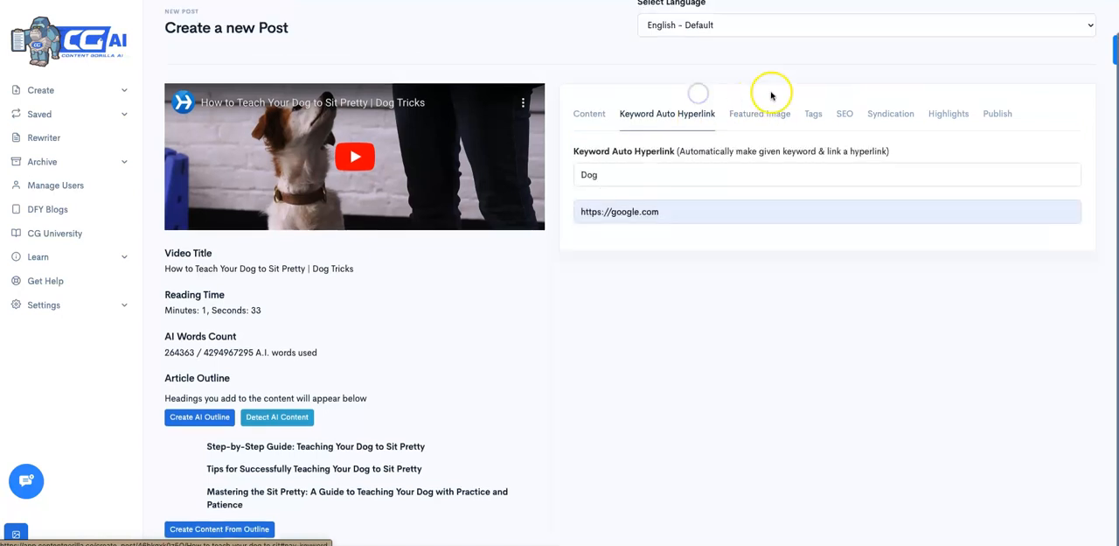
pyautogui.click(759, 114)
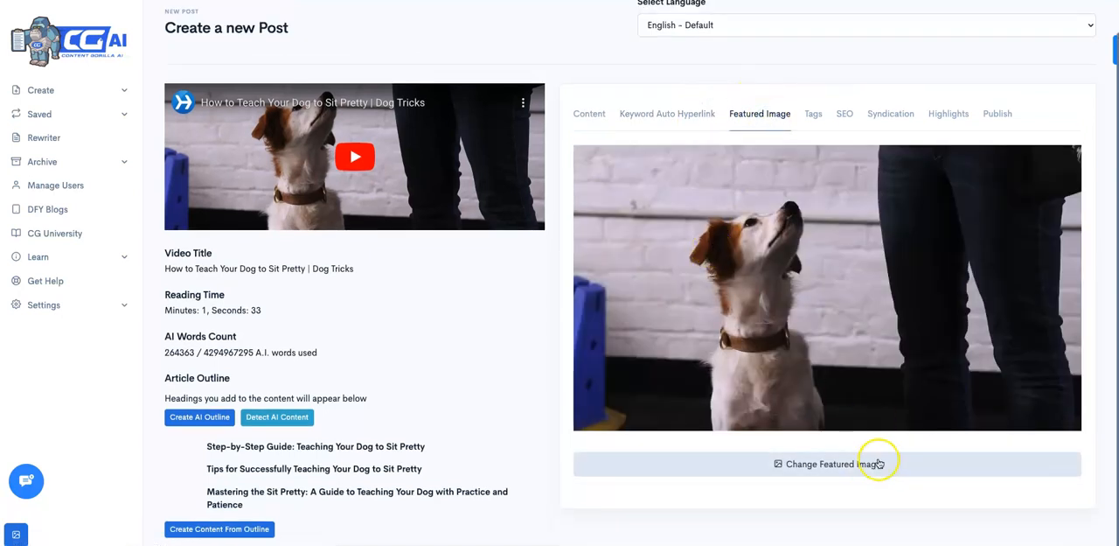
pyautogui.click(813, 113)
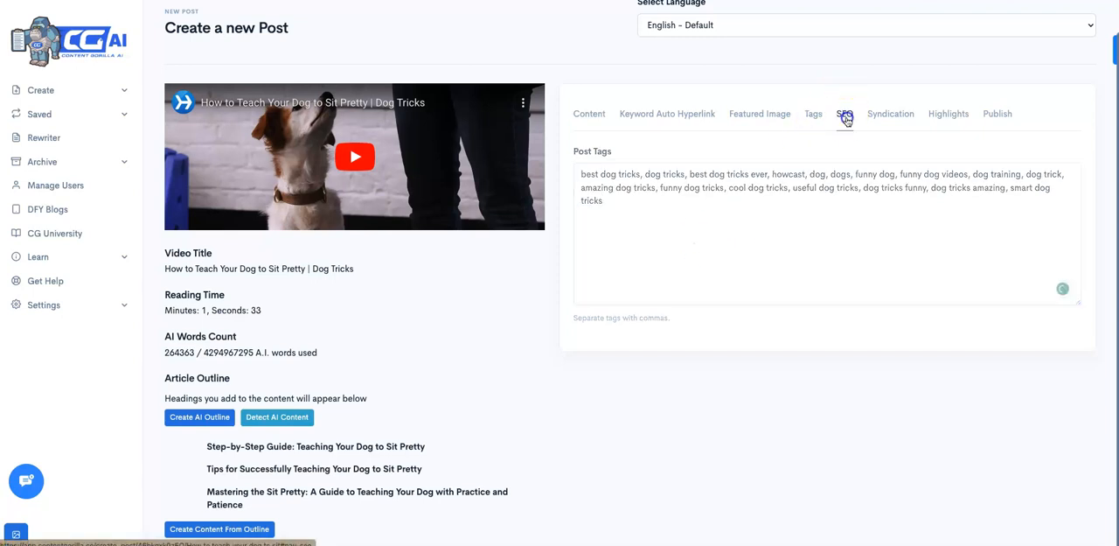
pyautogui.click(843, 114)
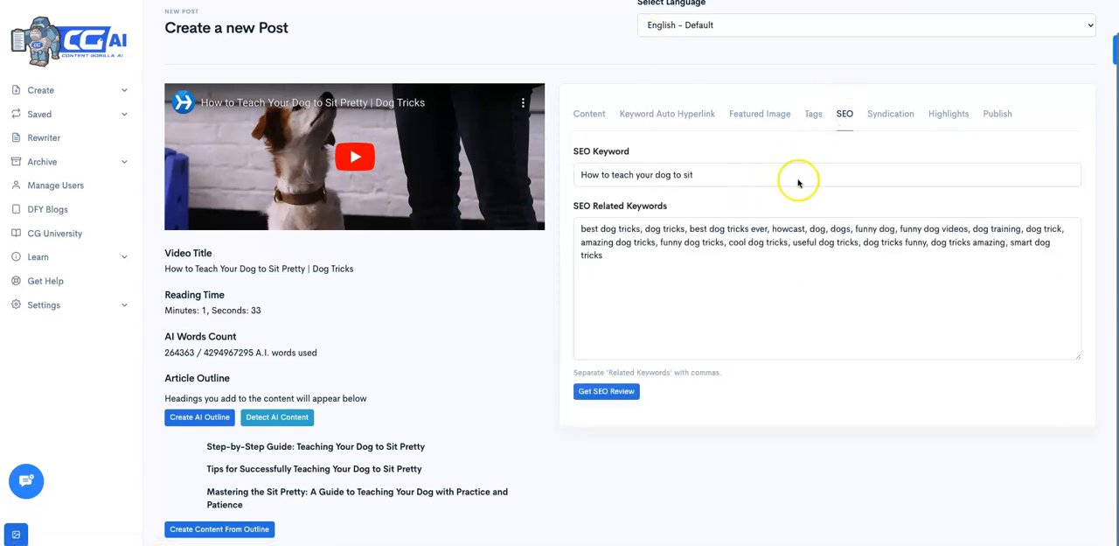
pyautogui.moveTo(776, 278)
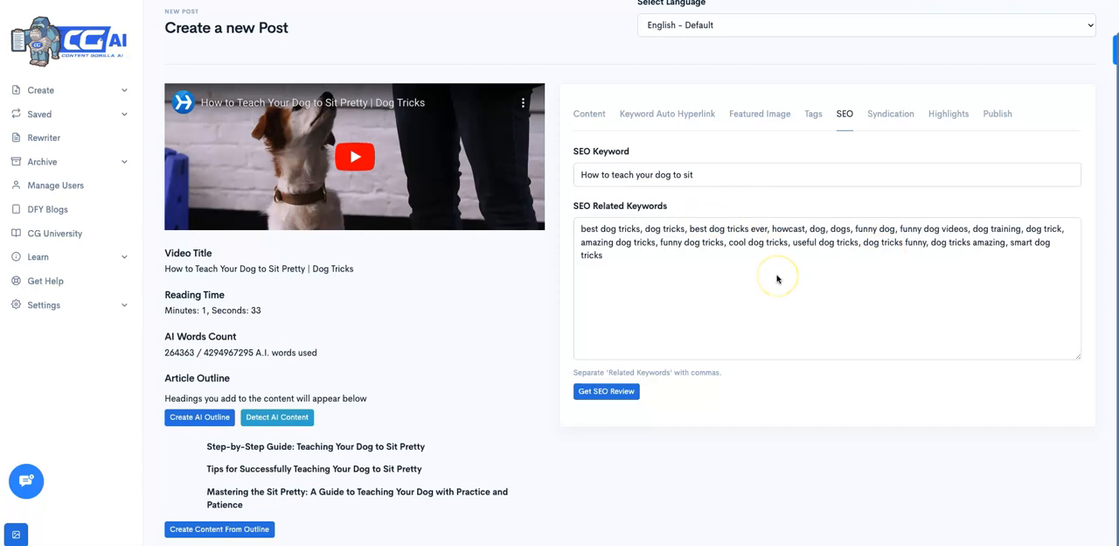
pyautogui.moveTo(637, 228)
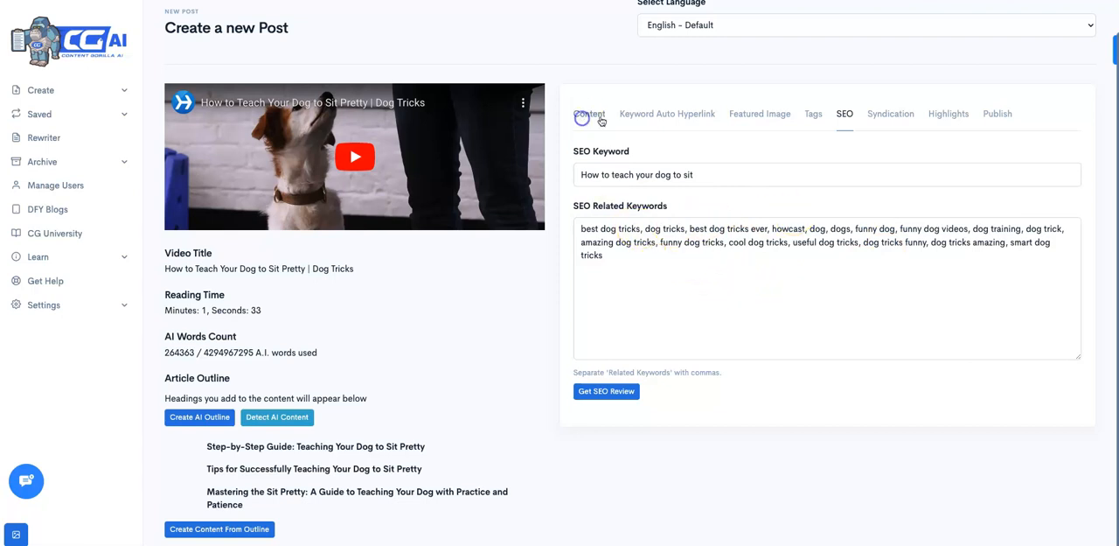
pyautogui.click(589, 113)
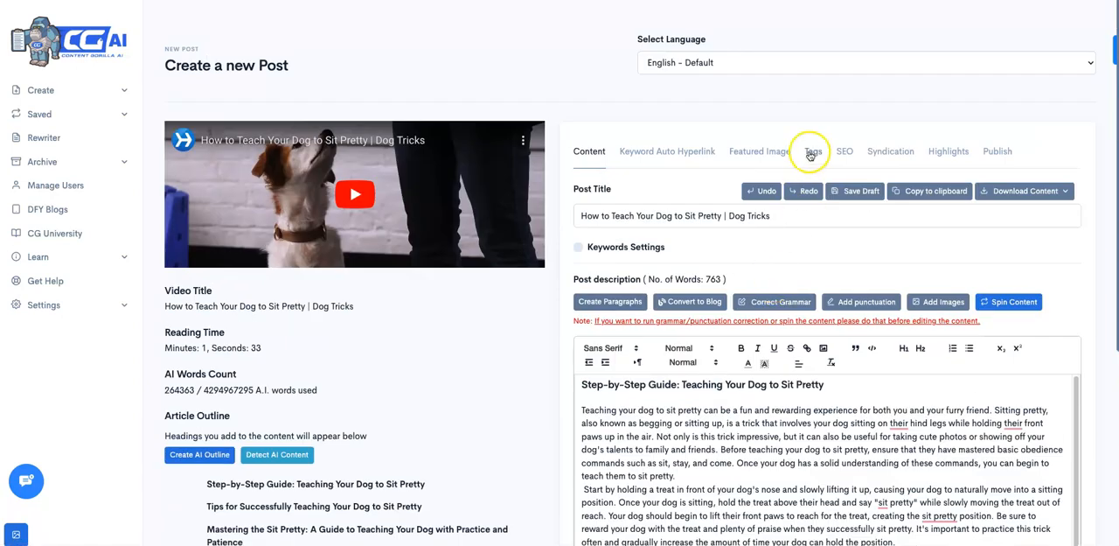
pyautogui.click(890, 151)
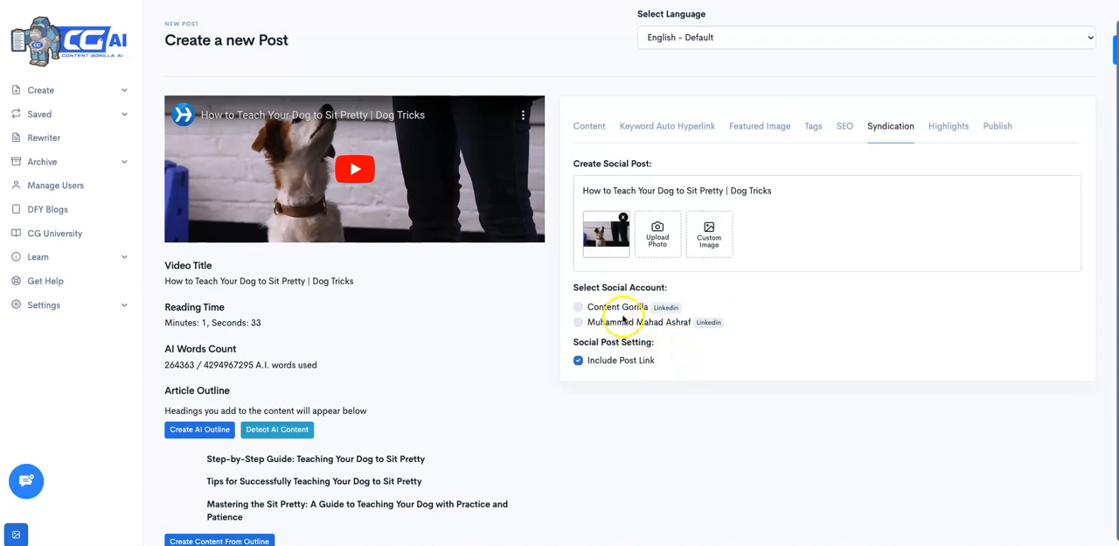
# Leave social syndication and bring up the content Highlights section.
pyautogui.click(577, 307)
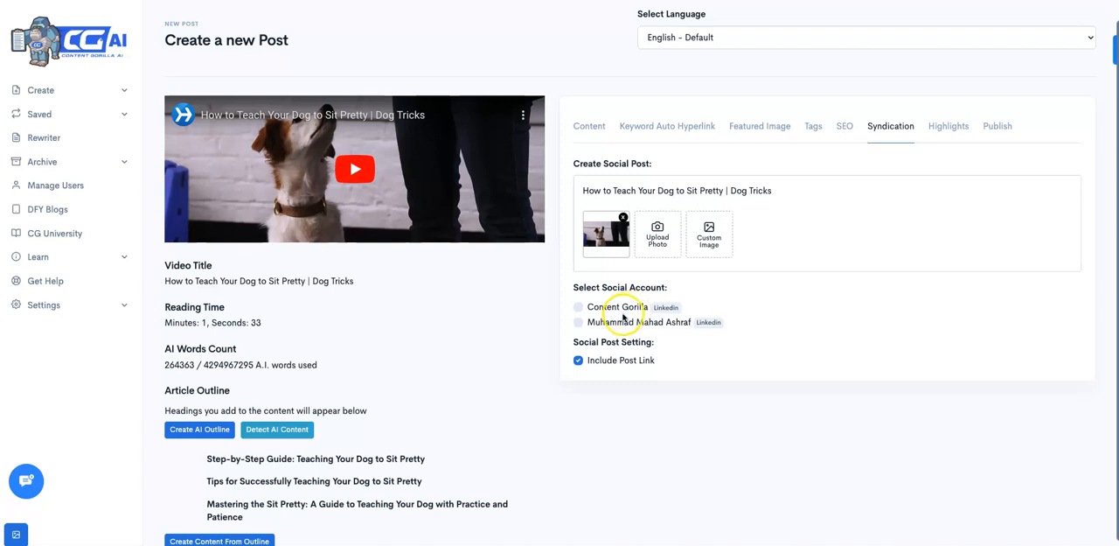
pyautogui.click(948, 125)
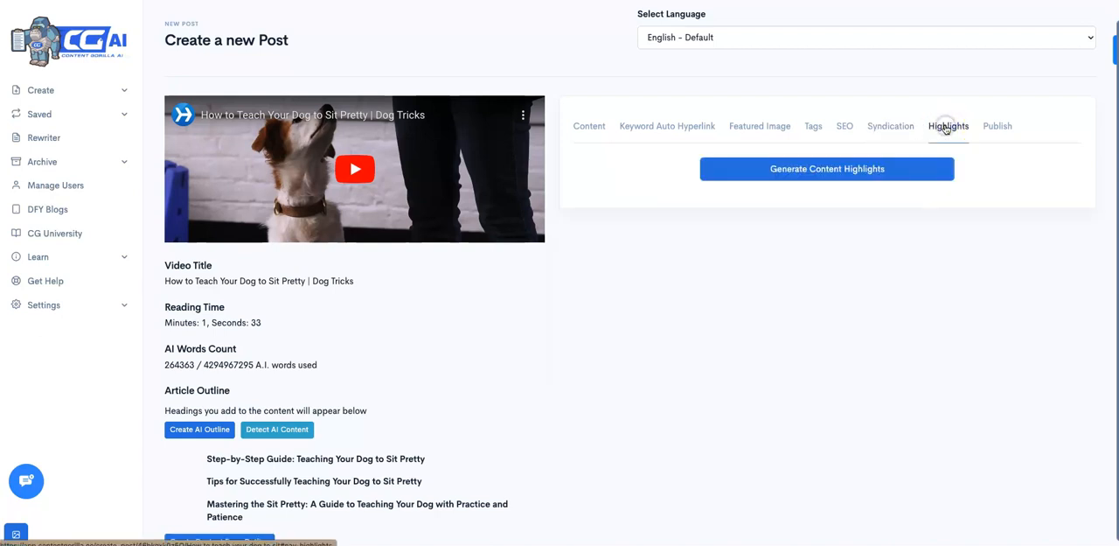
# Generate highlights (meta description, summary, Facebook post, tweet) and review them.
pyautogui.click(825, 168)
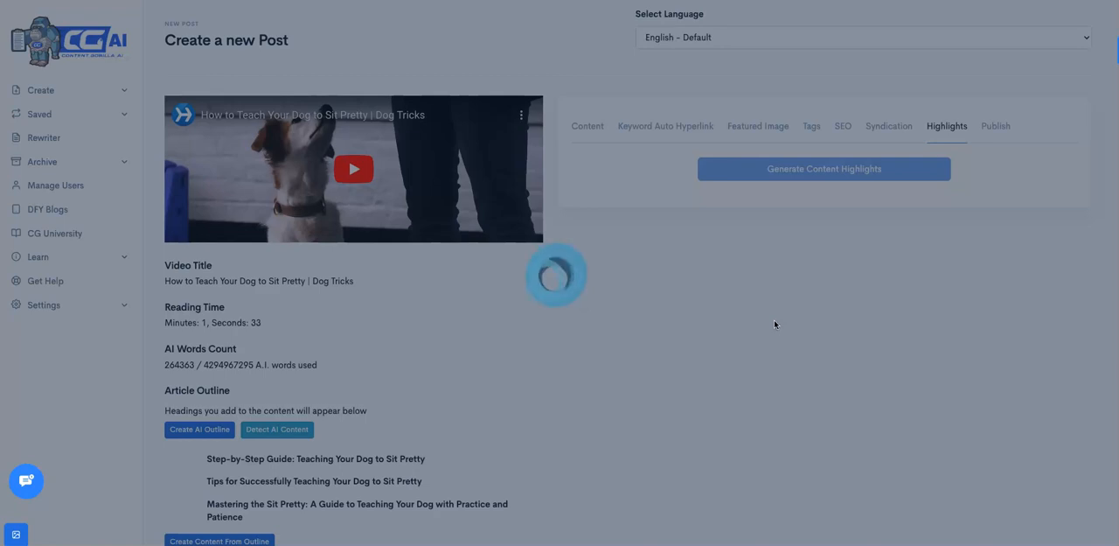
pyautogui.click(826, 167)
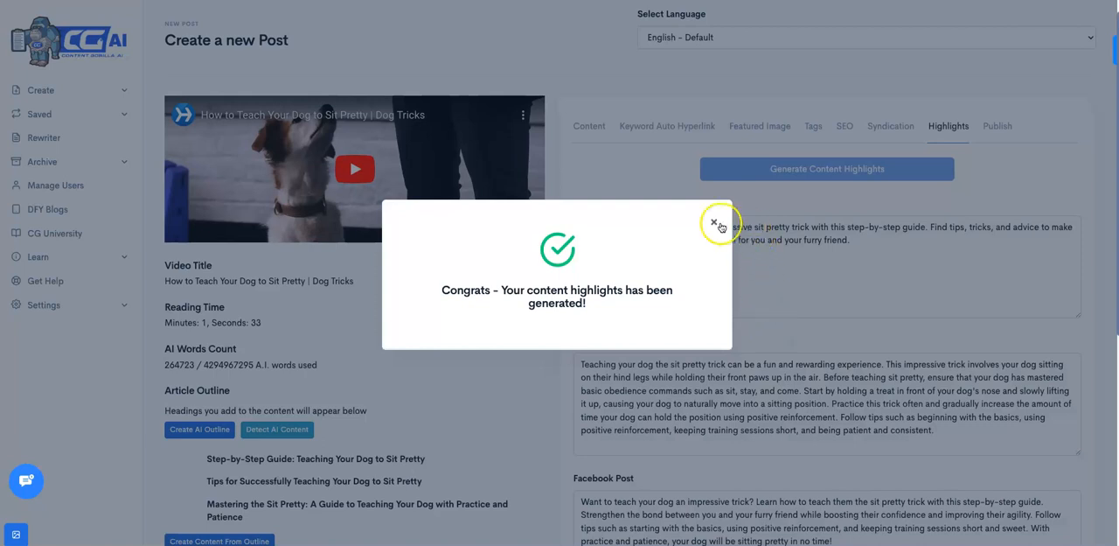
pyautogui.click(715, 221)
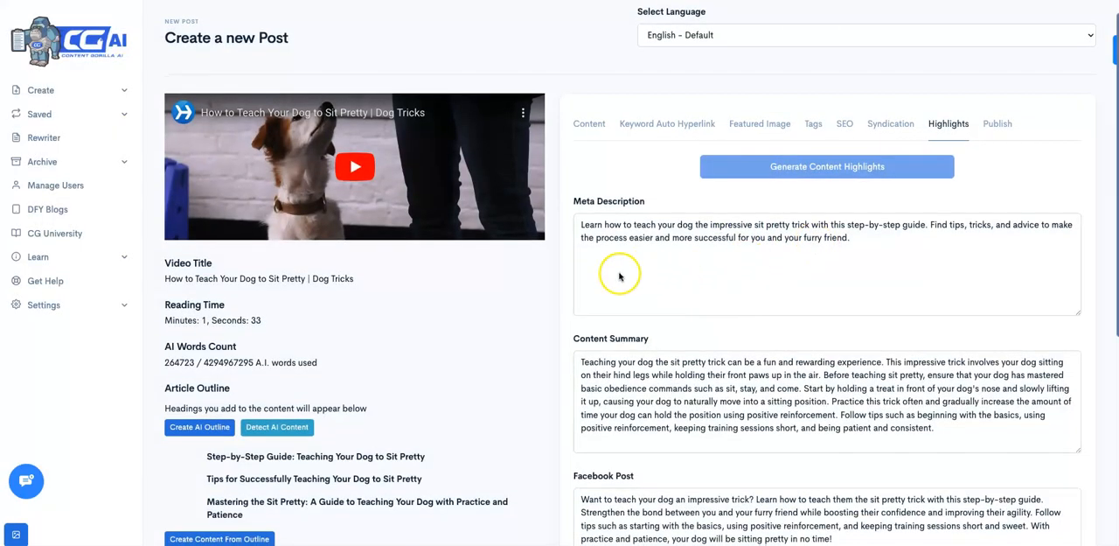
pyautogui.scroll(-3)
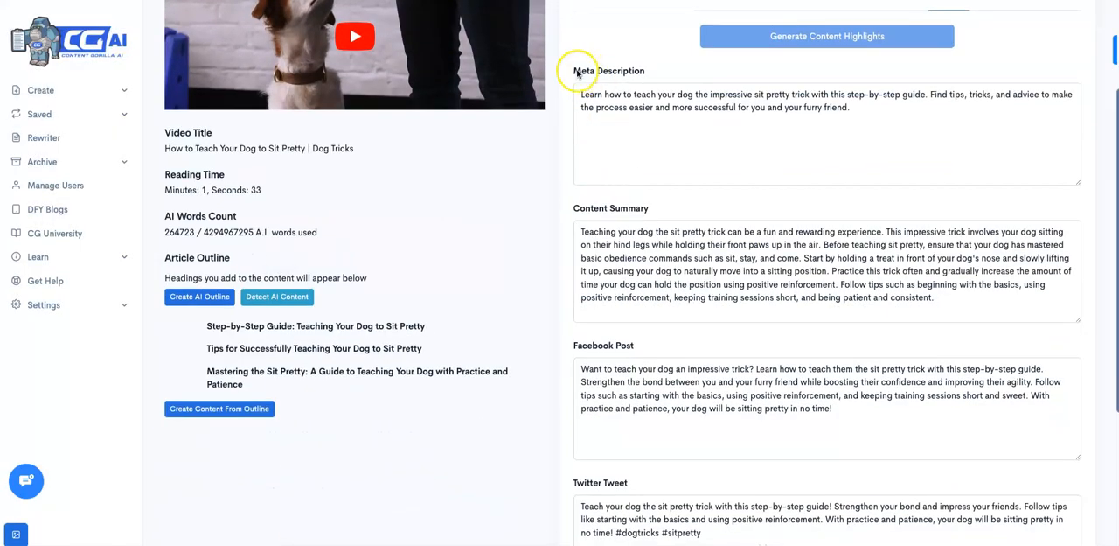
pyautogui.scroll(-3)
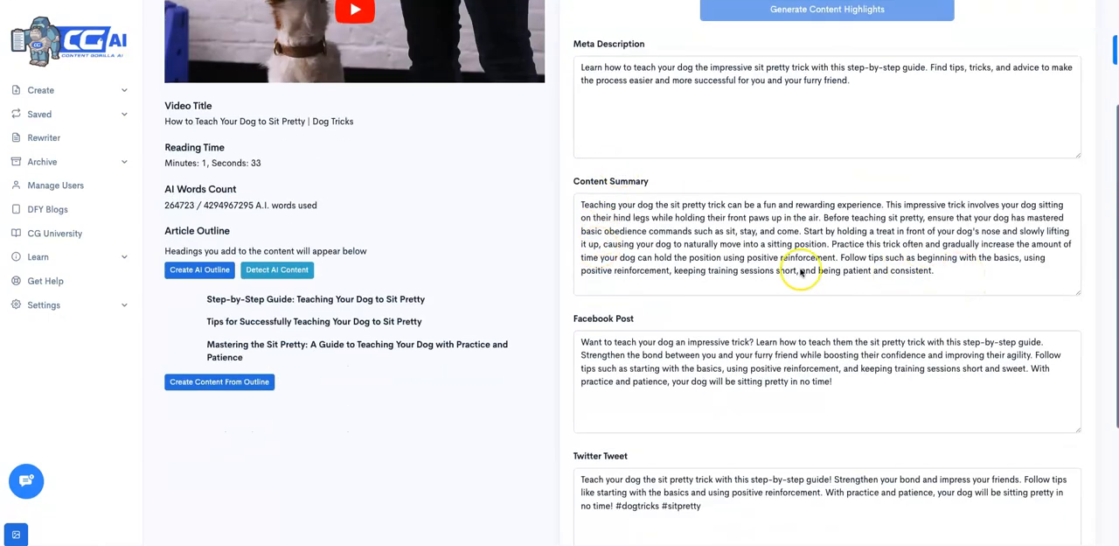
pyautogui.scroll(-3)
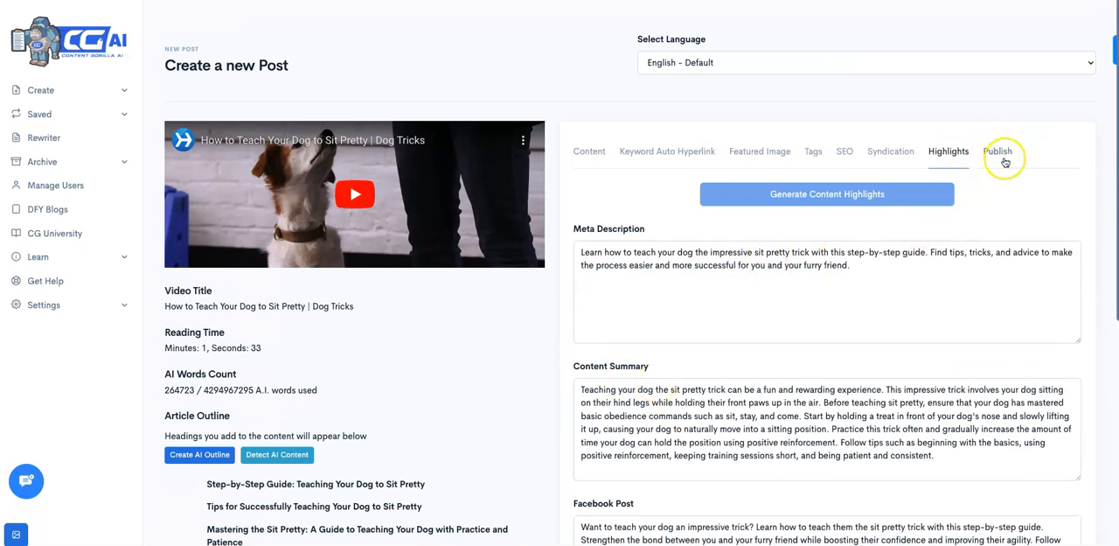
# Select 'crazy freak' as the target website in the Publish settings.
pyautogui.click(996, 150)
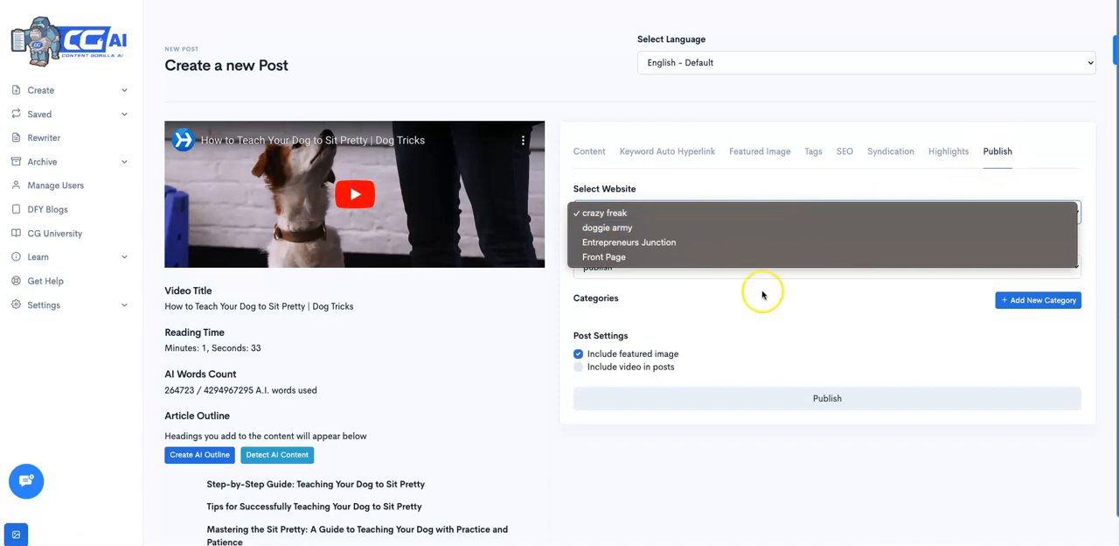
pyautogui.click(605, 213)
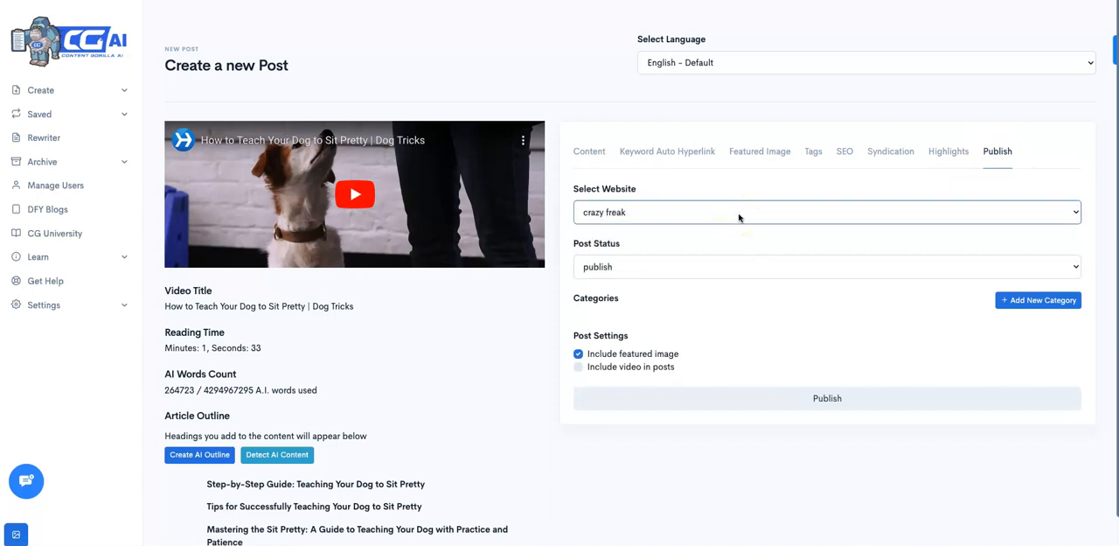
pyautogui.scroll(-3)
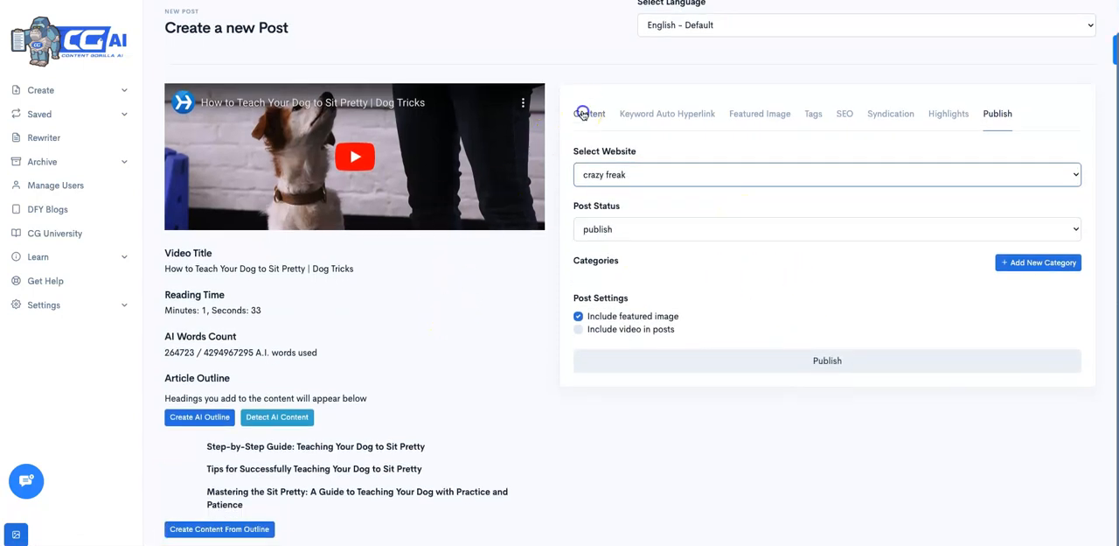